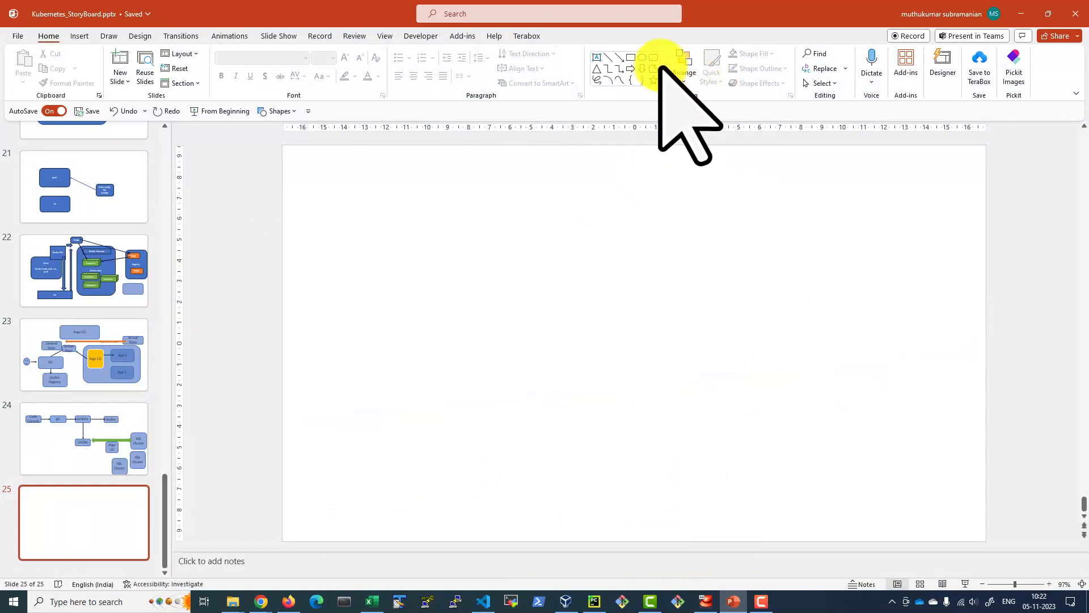
# Draw the large rounded container and place the yellow Argo CD box inside it
pyautogui.moveTo(510, 216); pyautogui.dragTo(913, 542)
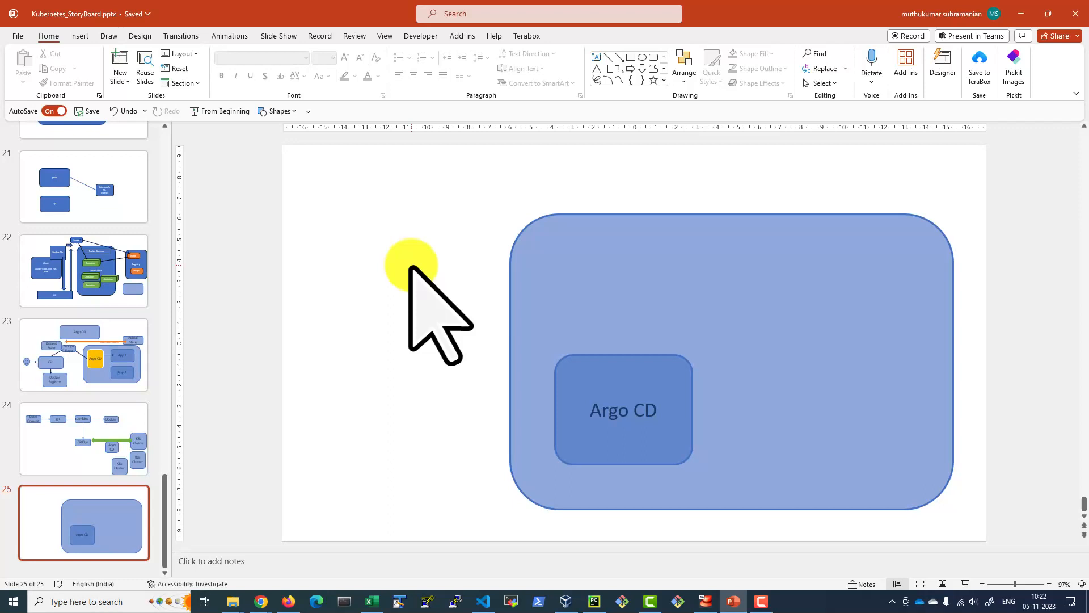
pyautogui.click(623, 410)
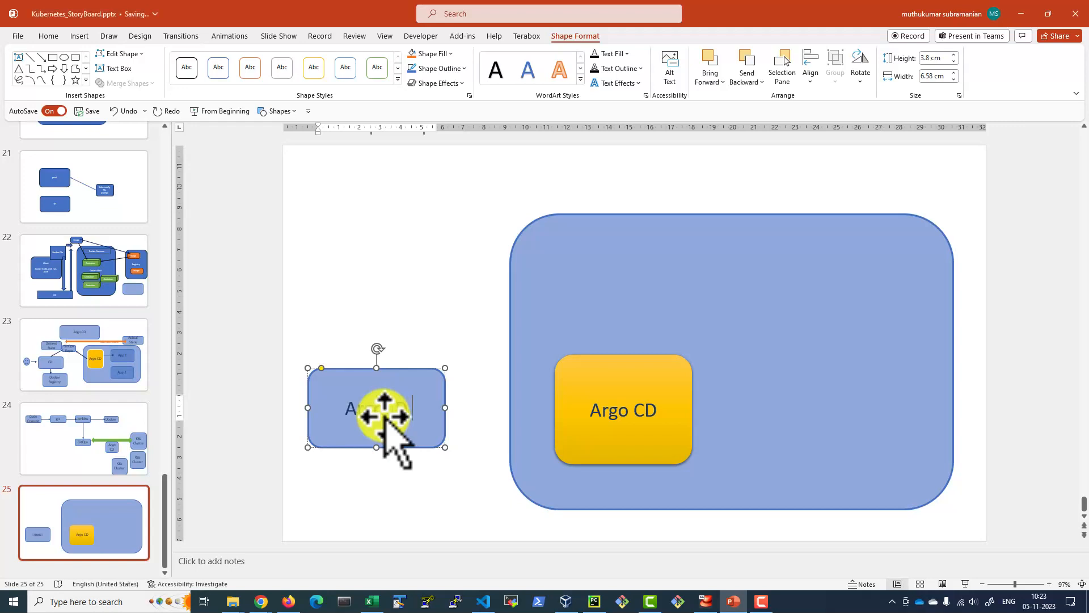
# Label the left box 'ArgoCD CLI', add a 'WebUI' bar above Argo CD and a 'Github' box
pyautogui.write('rgoCD CLI')
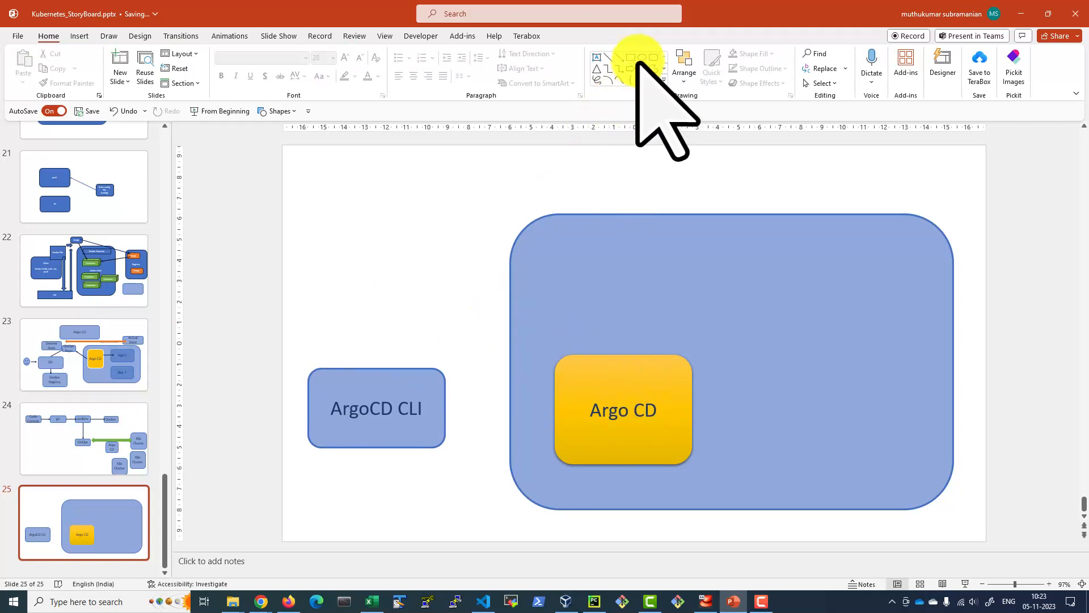
pyautogui.click(632, 57)
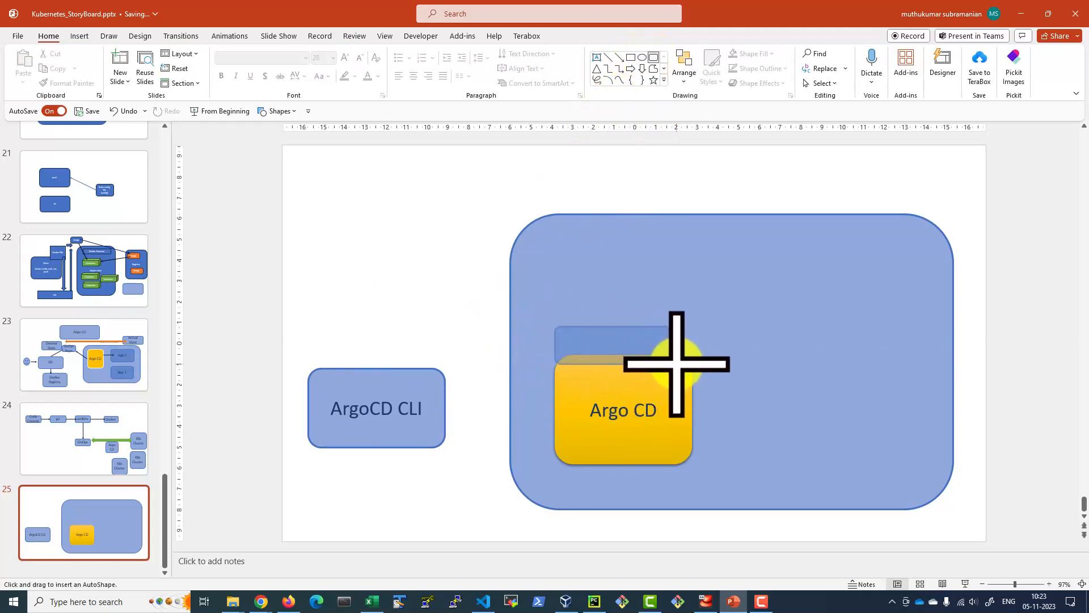
pyautogui.click(623, 342)
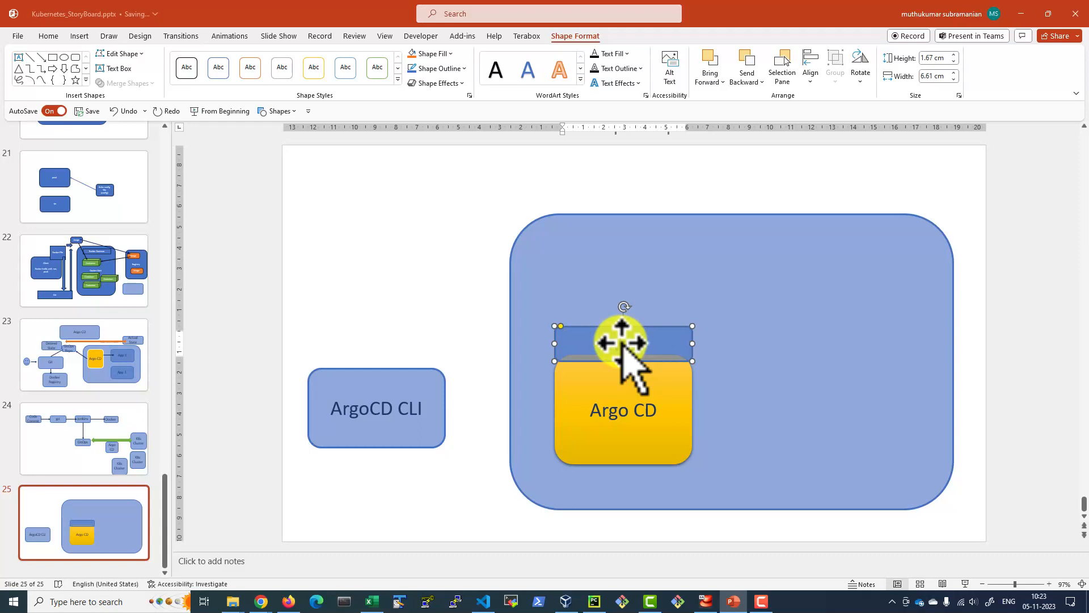
pyautogui.write('WebUI')
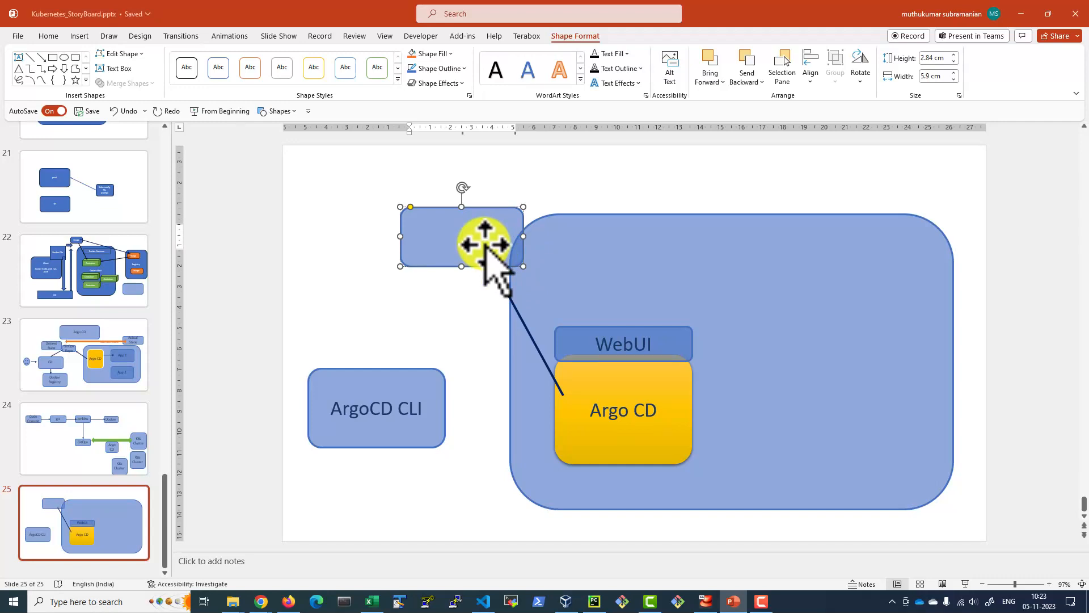
pyautogui.write('Github')
pyautogui.write('K8s Workload')
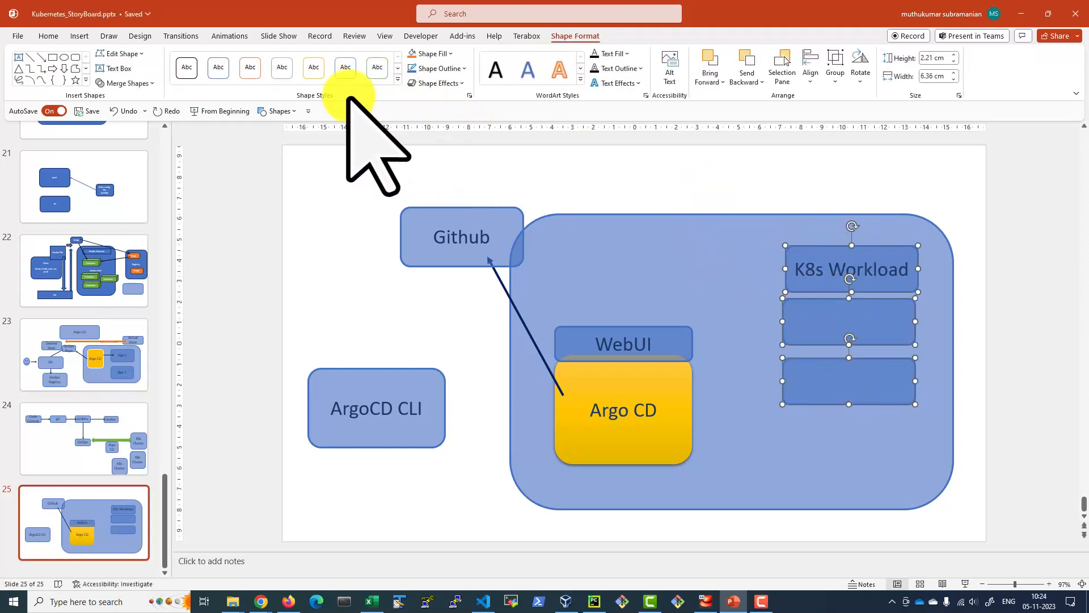
# Color the three workload boxes green, label them 'K8s Workload', and select the container for the cluster boxes
pyautogui.click(398, 78)
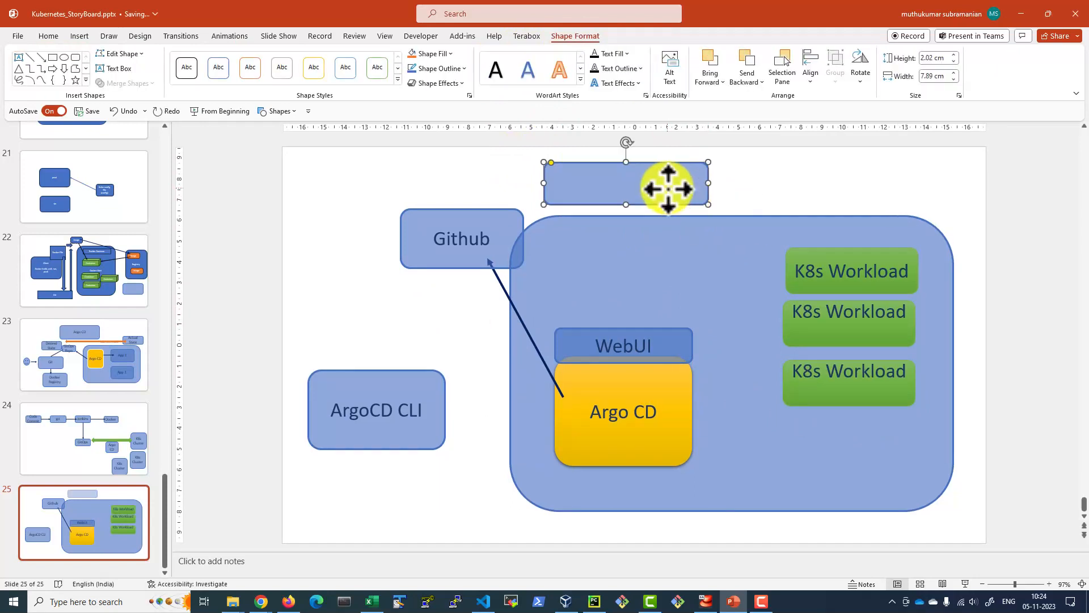
pyautogui.write('K8s Cluster')
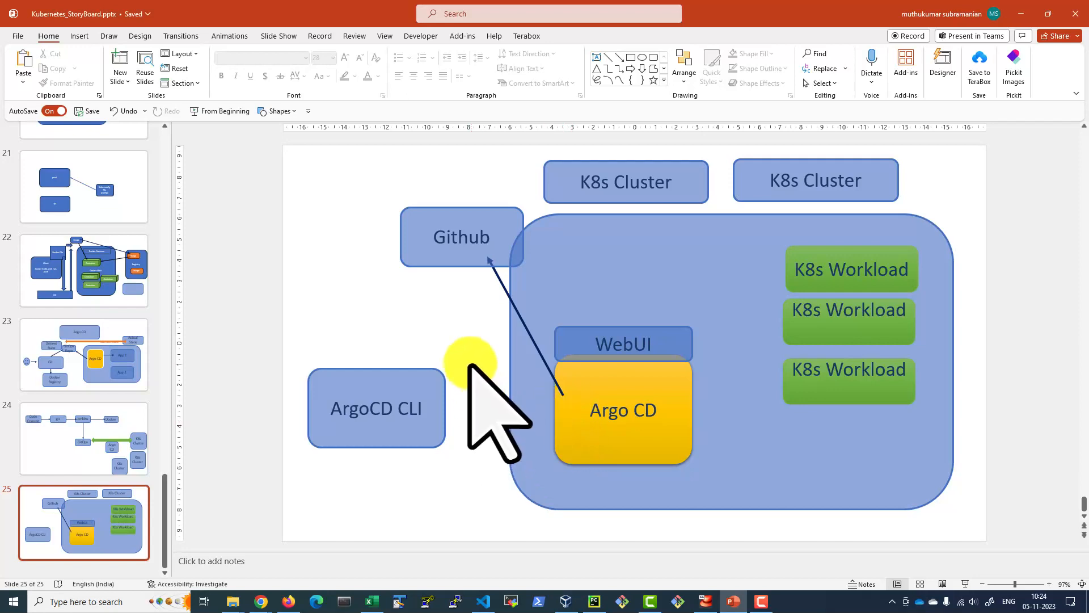
pyautogui.click(623, 410)
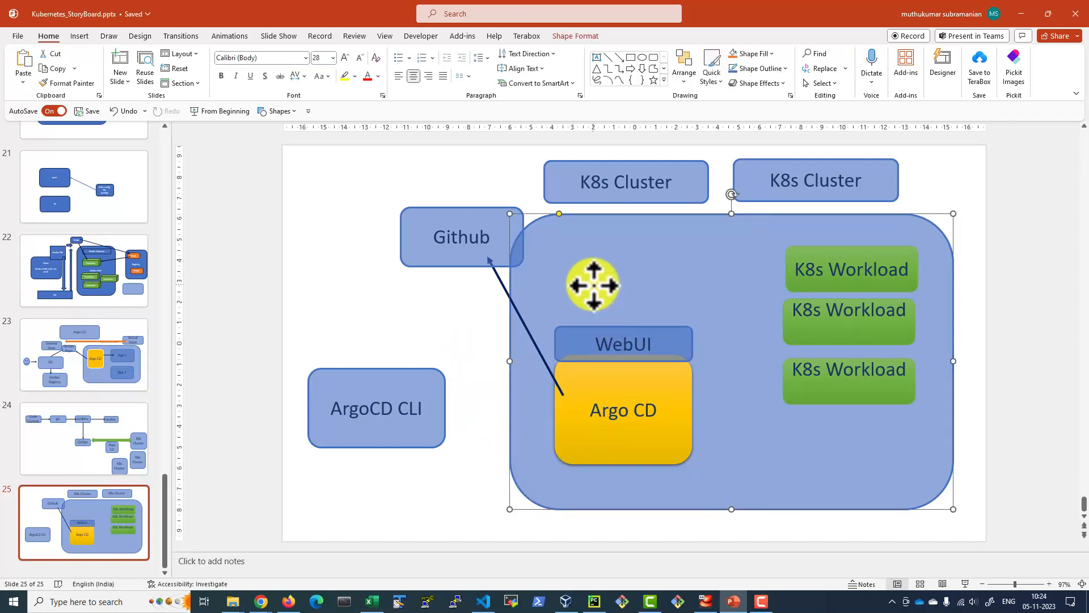
pyautogui.moveTo(605, 314)
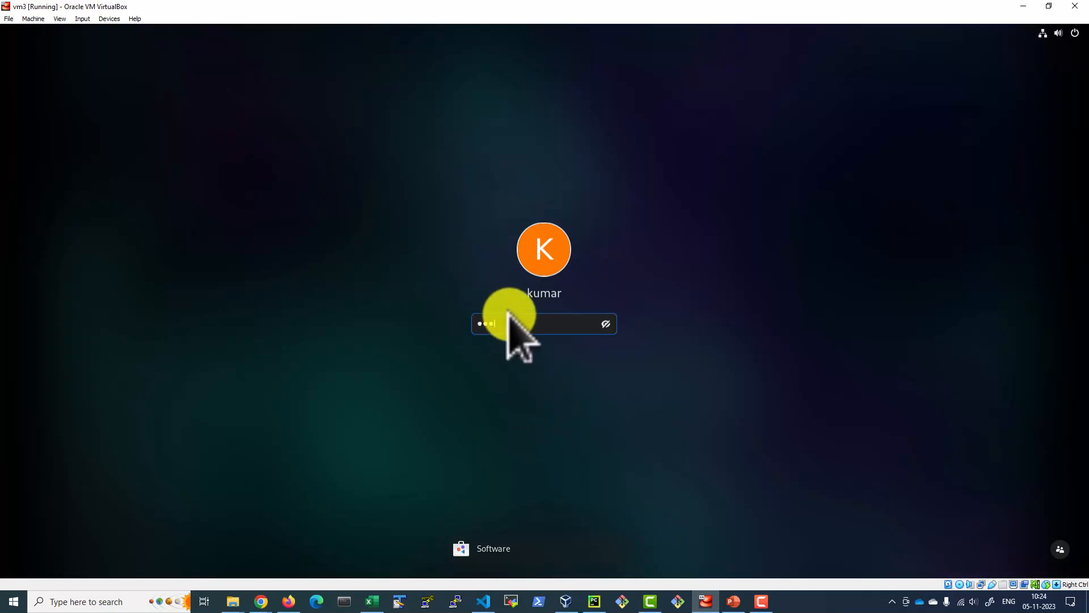
# Submit the password to log in to the Linux VM
pyautogui.press('Return')
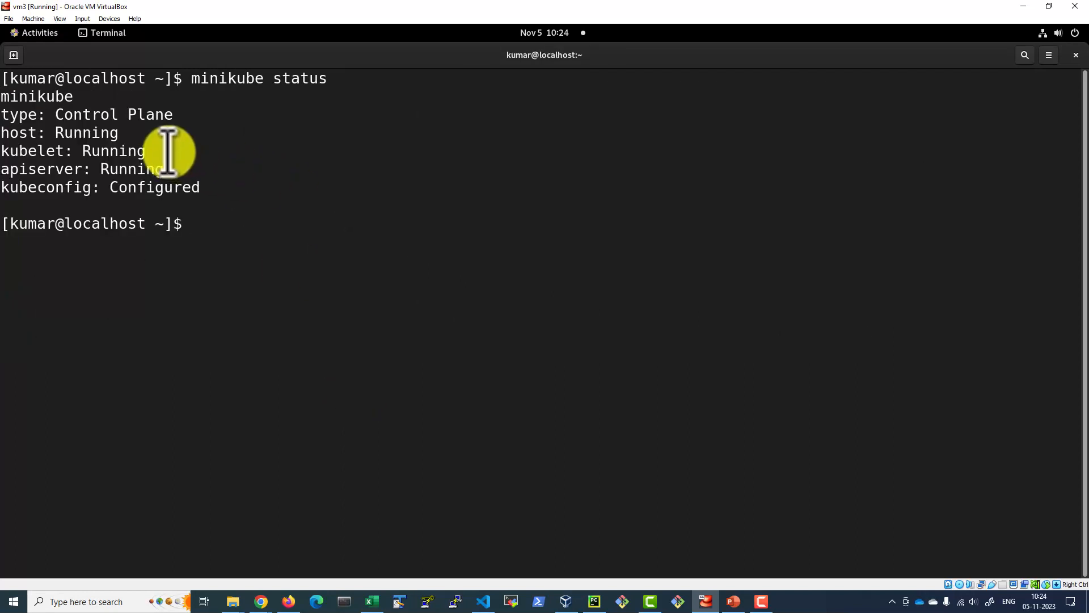
pyautogui.moveTo(389, 321)
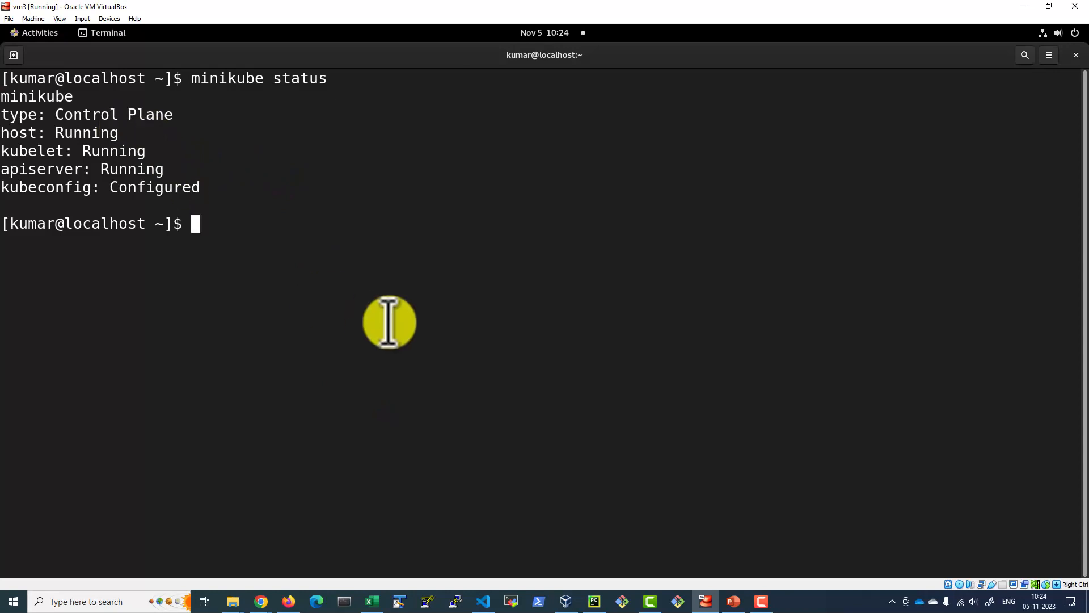
pyautogui.moveTo(271, 301)
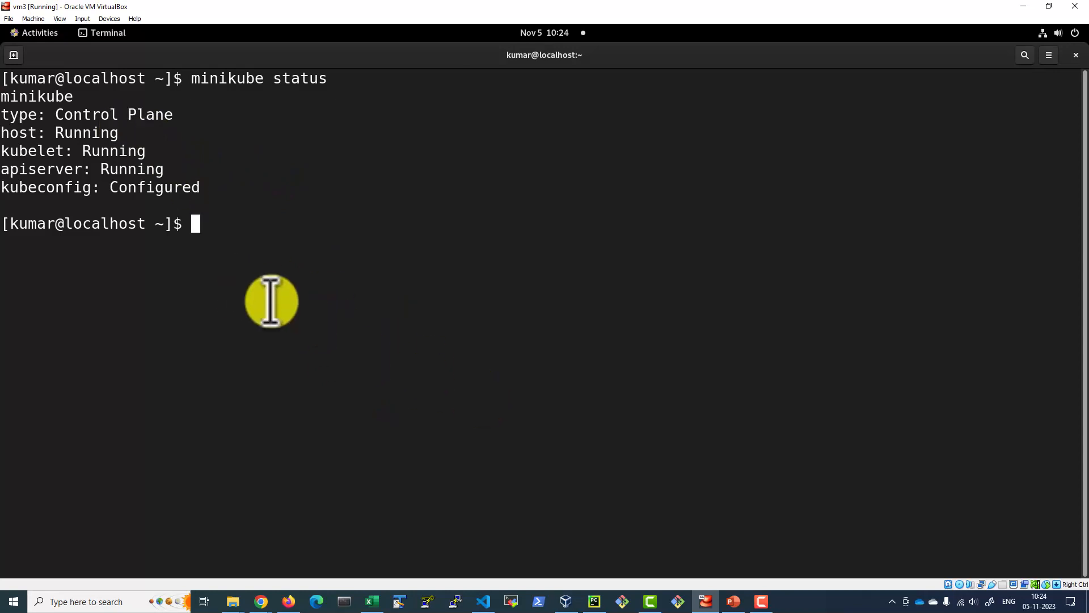
pyautogui.moveTo(194, 154)
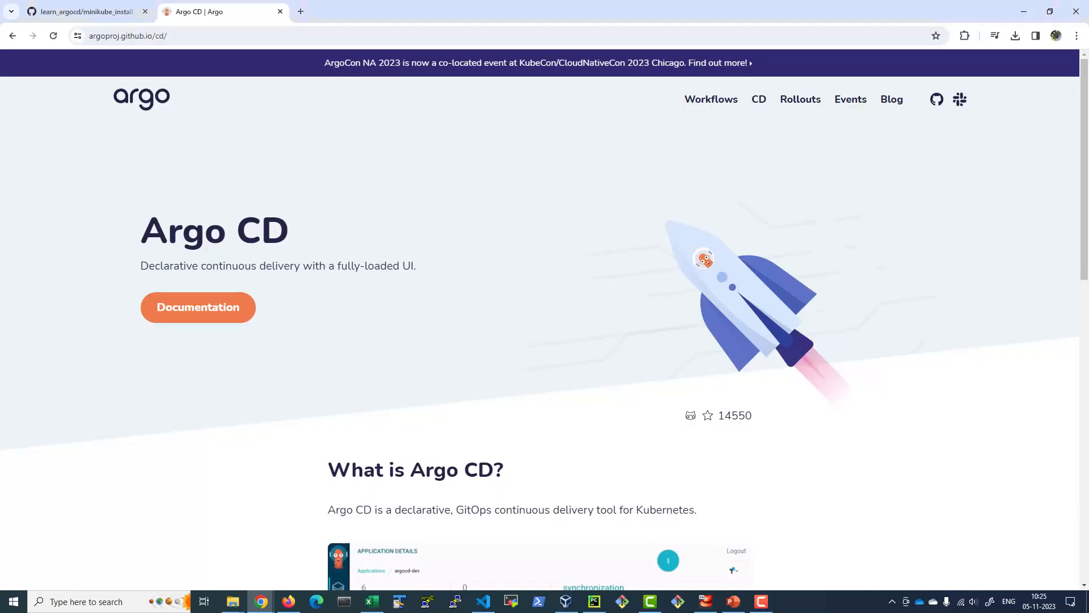
# Copy 'kubectl create namespace argocd' from minikube_install.md in the learn_argocd repo
pyautogui.click(83, 12)
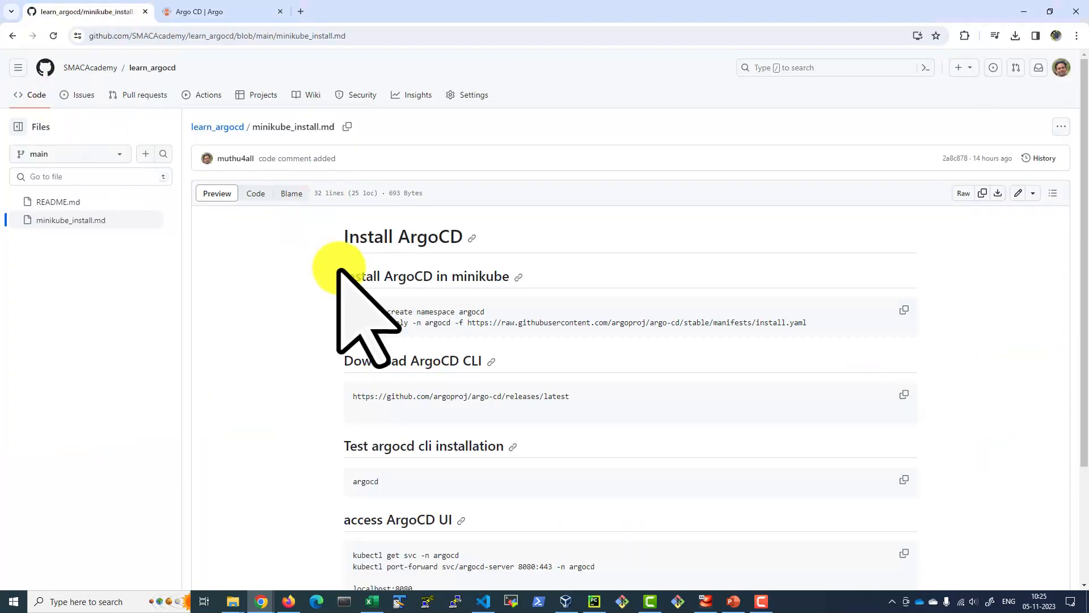
pyautogui.scroll(-3)
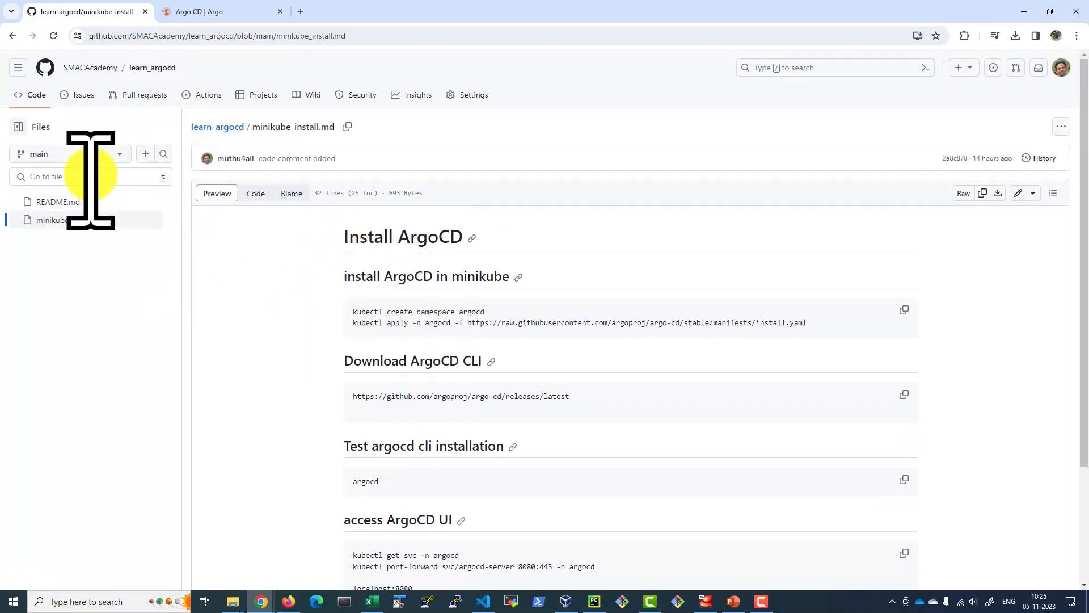
pyautogui.moveTo(89, 67)
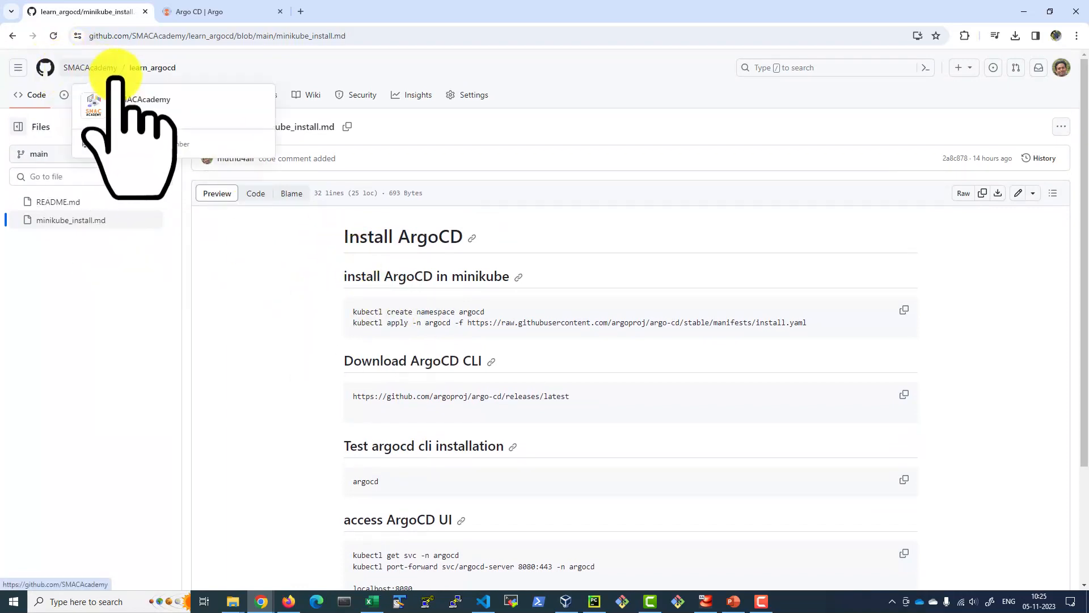
pyautogui.moveTo(264, 313)
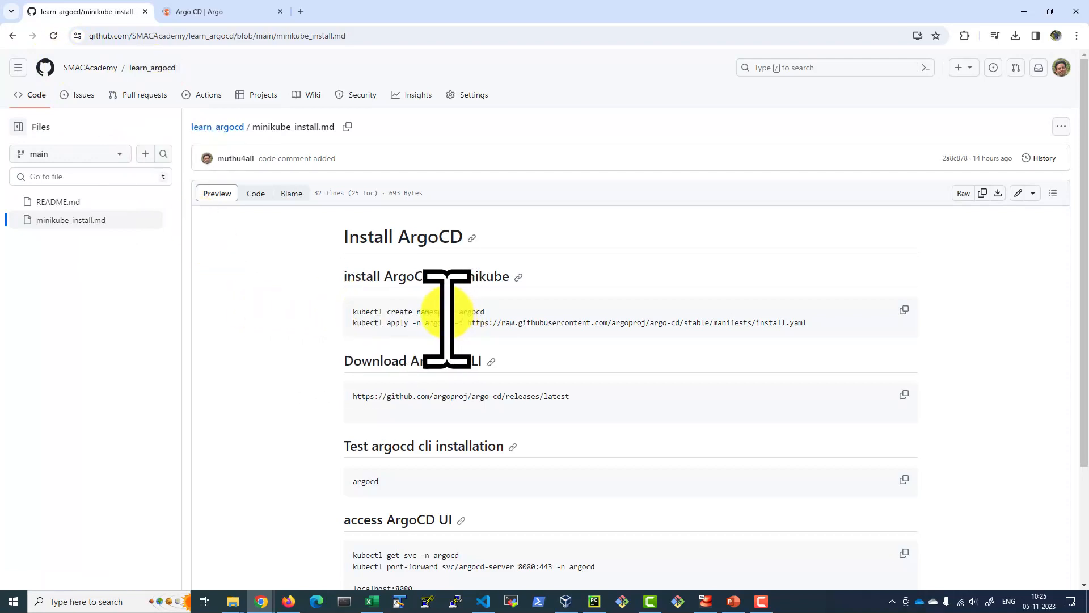
pyautogui.doubleClick(474, 311)
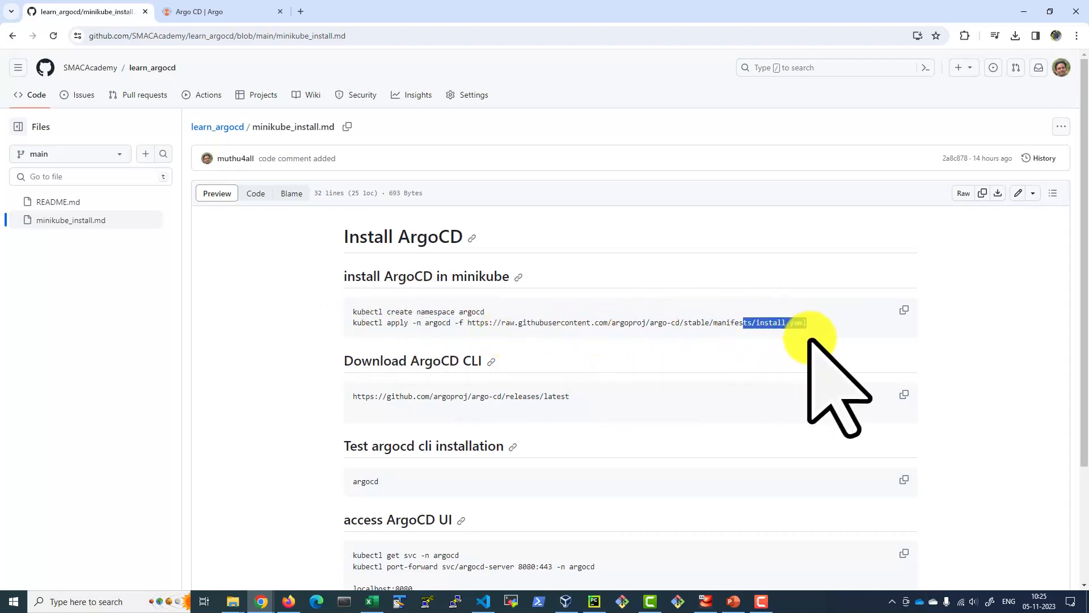
pyautogui.moveTo(411, 333)
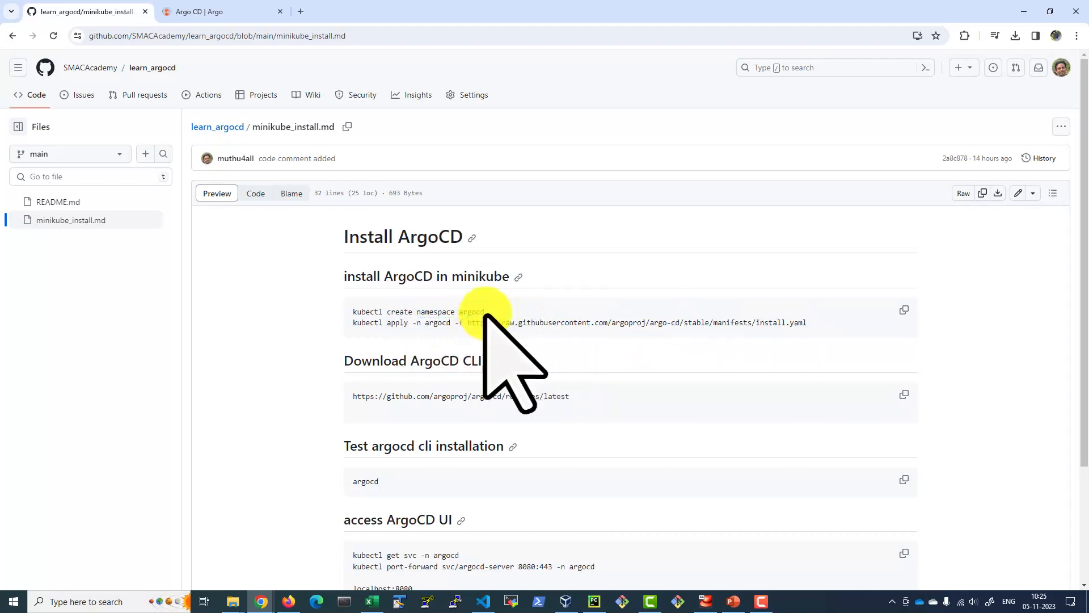
pyautogui.rightClick(367, 311)
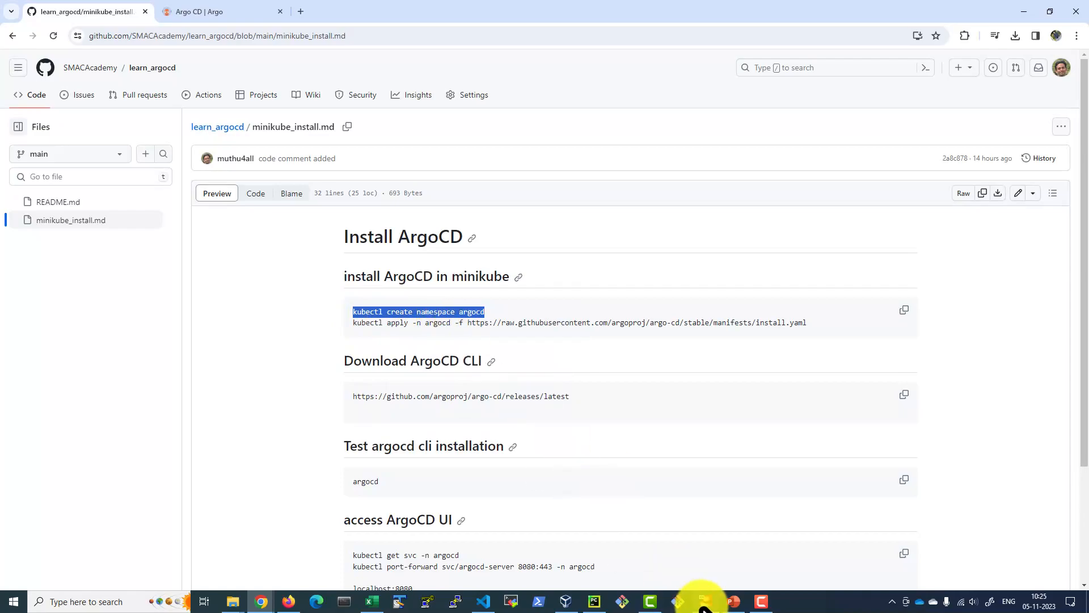
pyautogui.rightClick(236, 389)
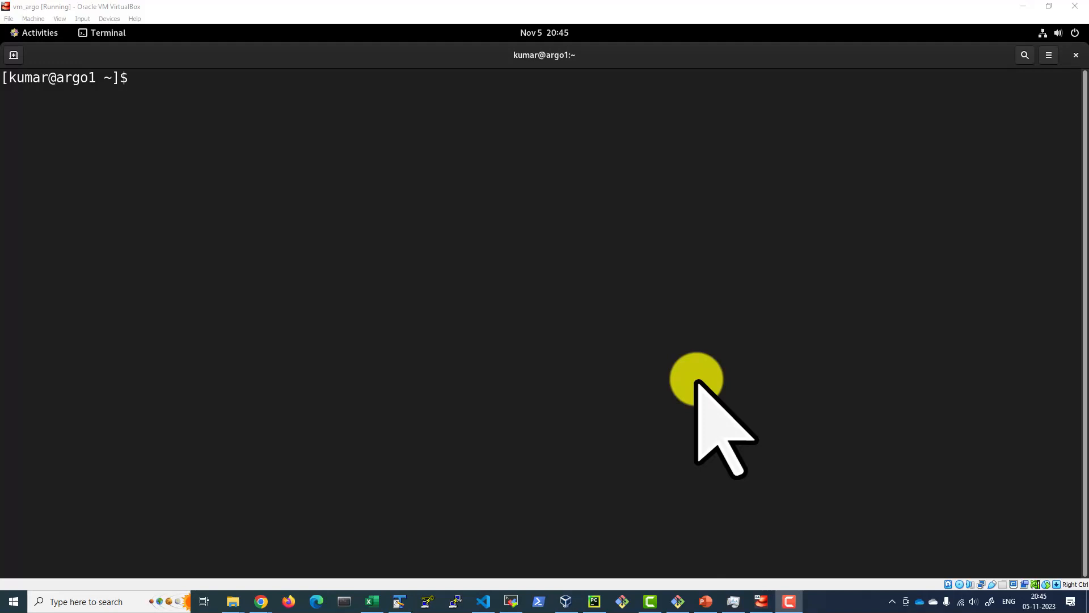
pyautogui.moveTo(367, 305)
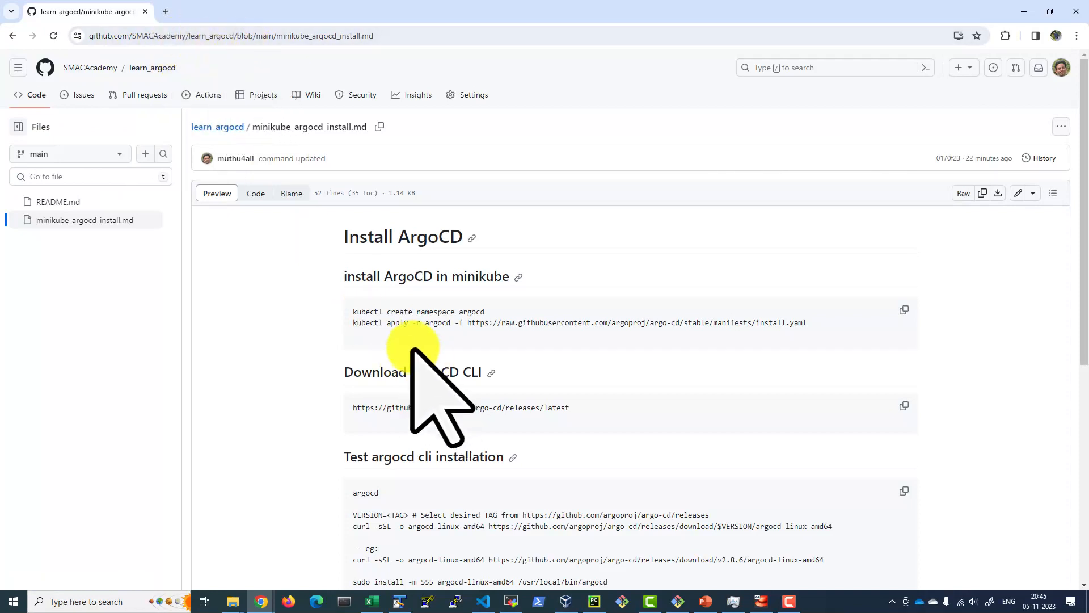
pyautogui.moveTo(507, 340)
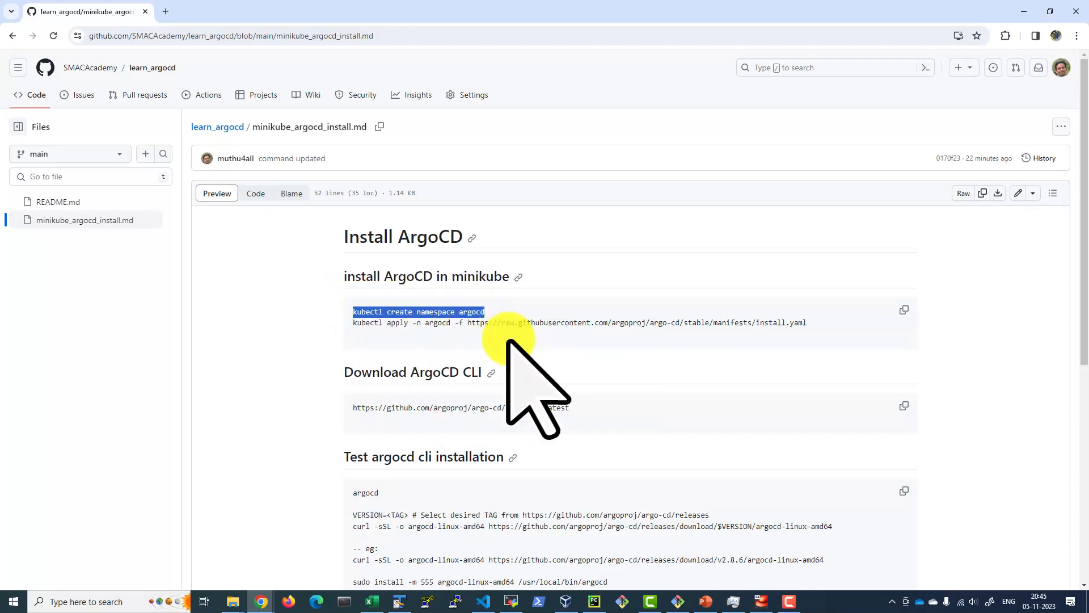
pyautogui.moveTo(782, 583)
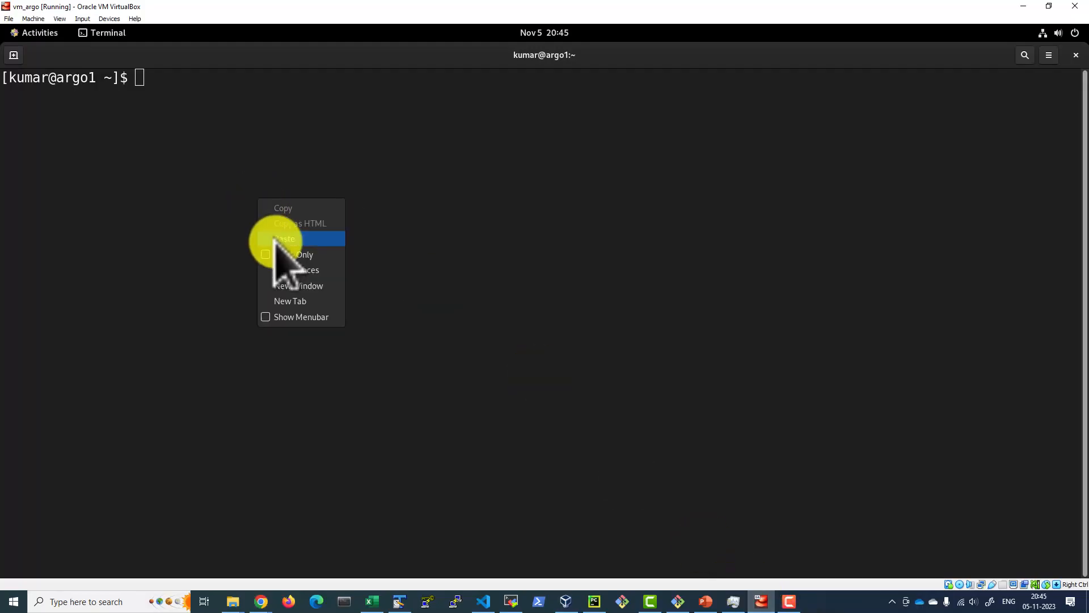
# Paste and run 'kubectl create namespace argocd' in the VM terminal
pyautogui.click(286, 239)
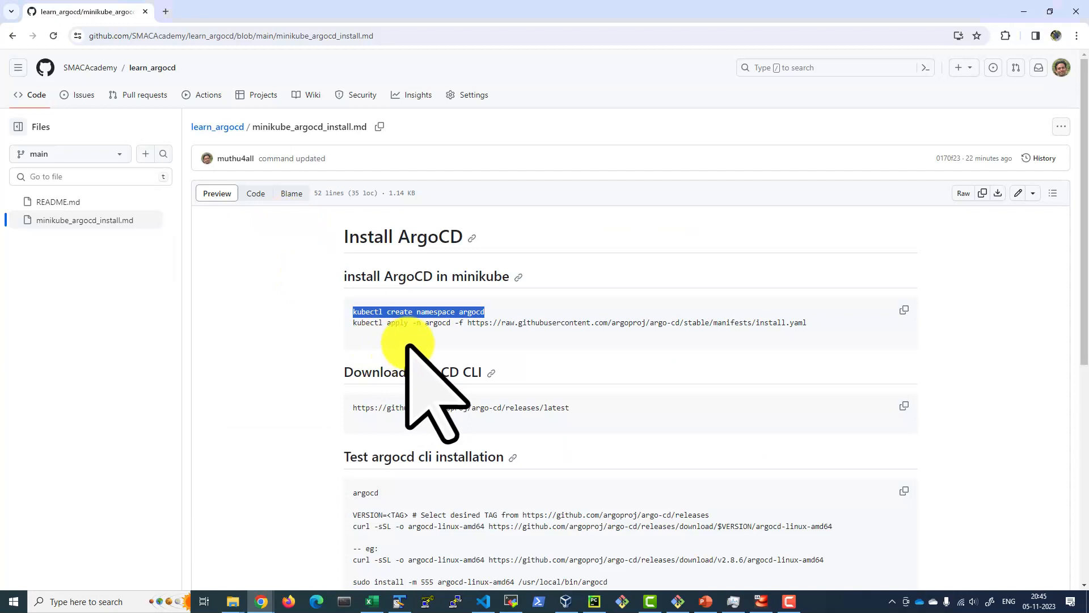
pyautogui.moveTo(538, 337)
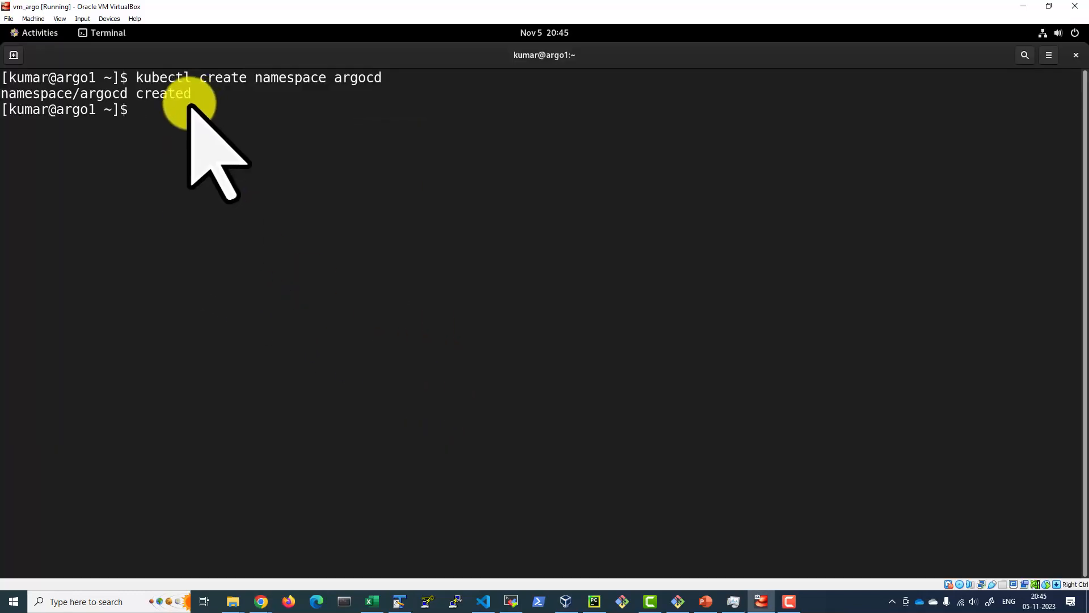
# Run 'kubectl apply -n argocd -f' with the stable install.yaml URL and wait through the TLS hang
pyautogui.write('kubectl apply -n argocd -f https://raw.githubusercontent.com/argoproj/argo-cd/stable/manifests/install.yaml')
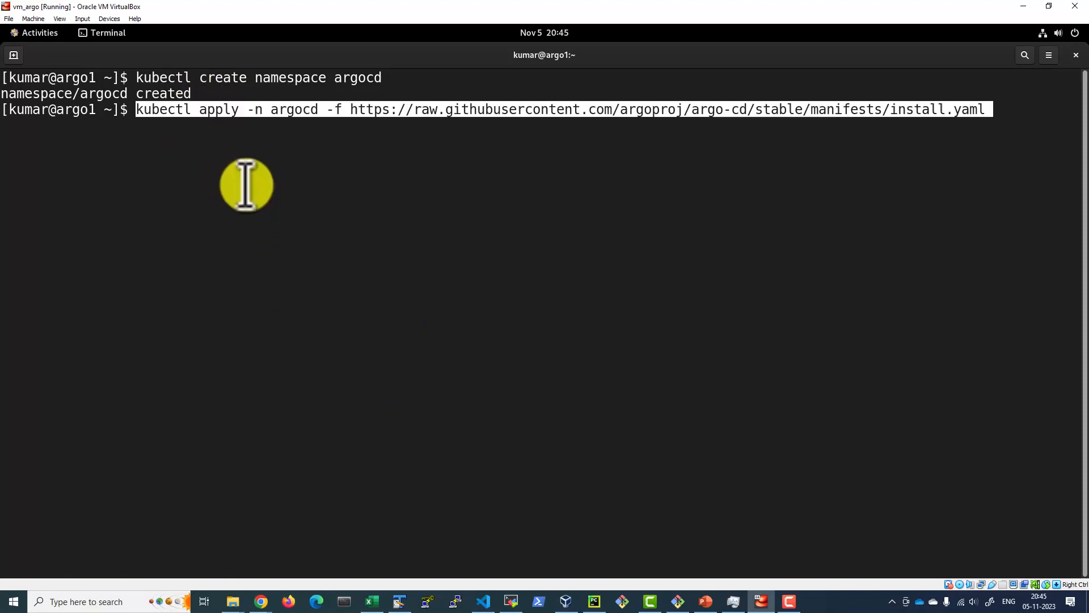
pyautogui.moveTo(325, 166)
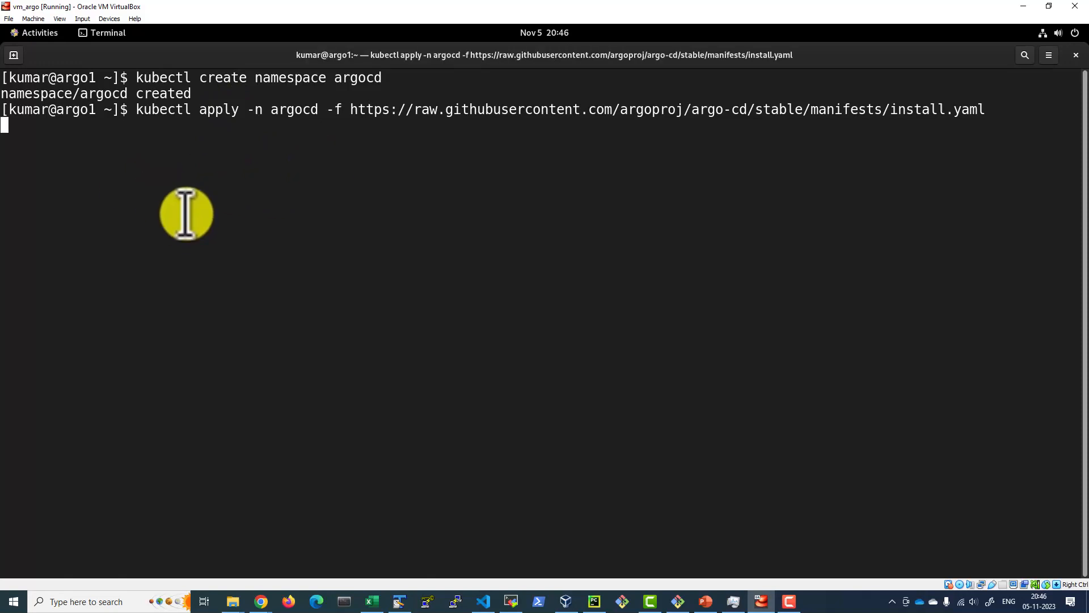
pyautogui.moveTo(215, 118)
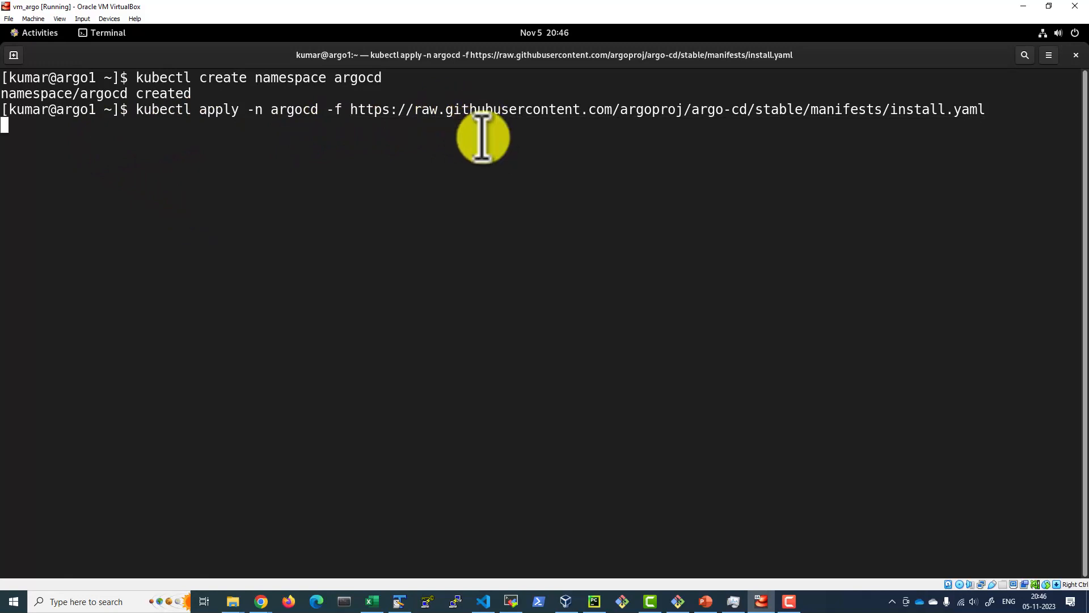
pyautogui.moveTo(415, 190)
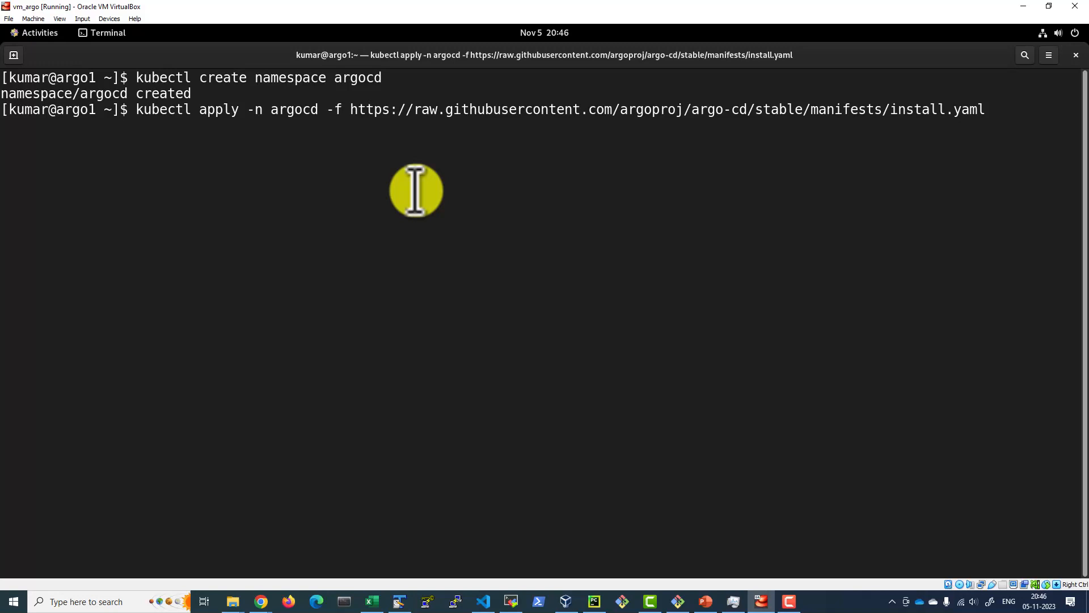
pyautogui.press('Return')
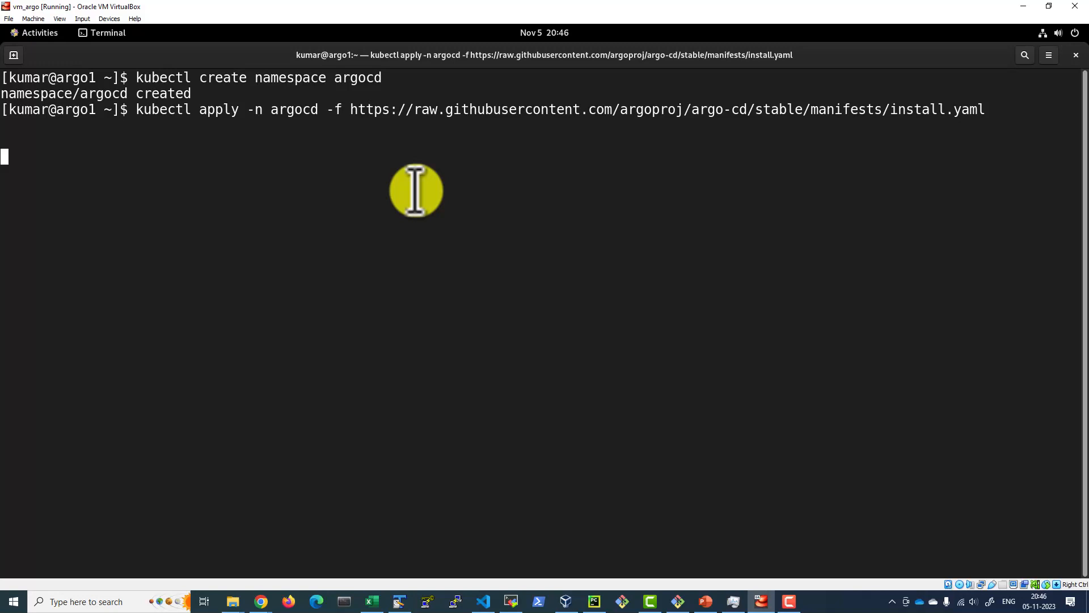
pyautogui.moveTo(599, 122)
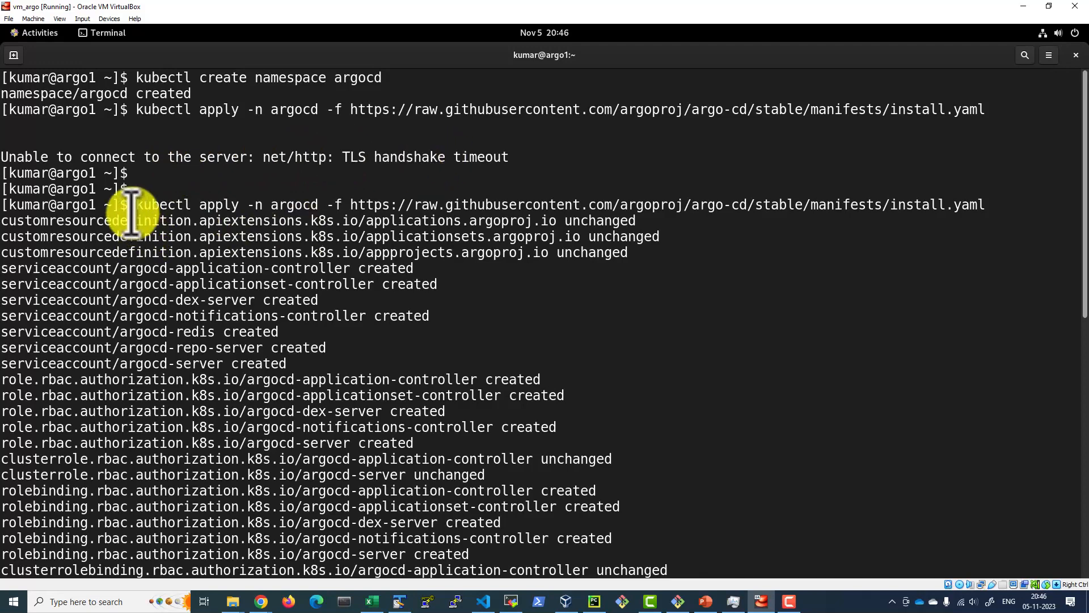
pyautogui.moveTo(229, 209)
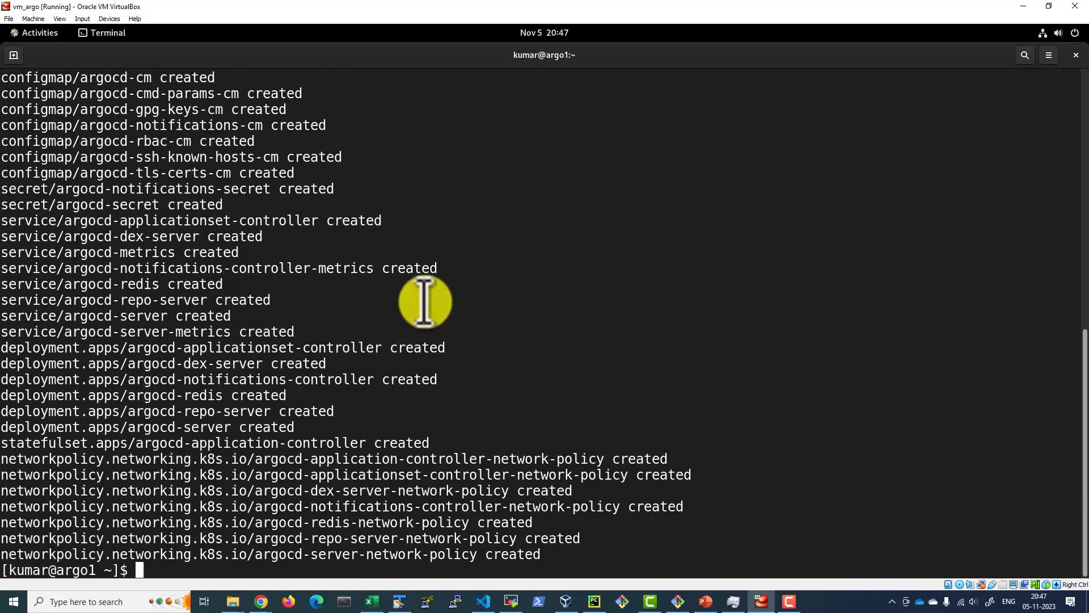
pyautogui.moveTo(415, 311)
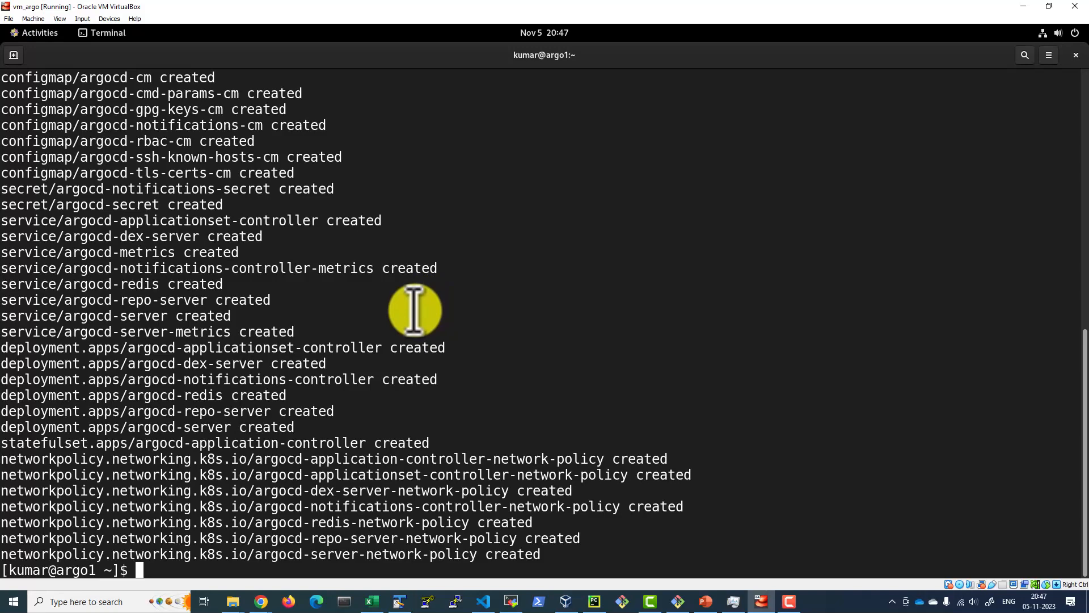
# Clear the terminal and run 'kubectl get all -n argocd' to list the Argo CD pods, services and deployments
pyautogui.write('clear')
pyautogui.write('kube')
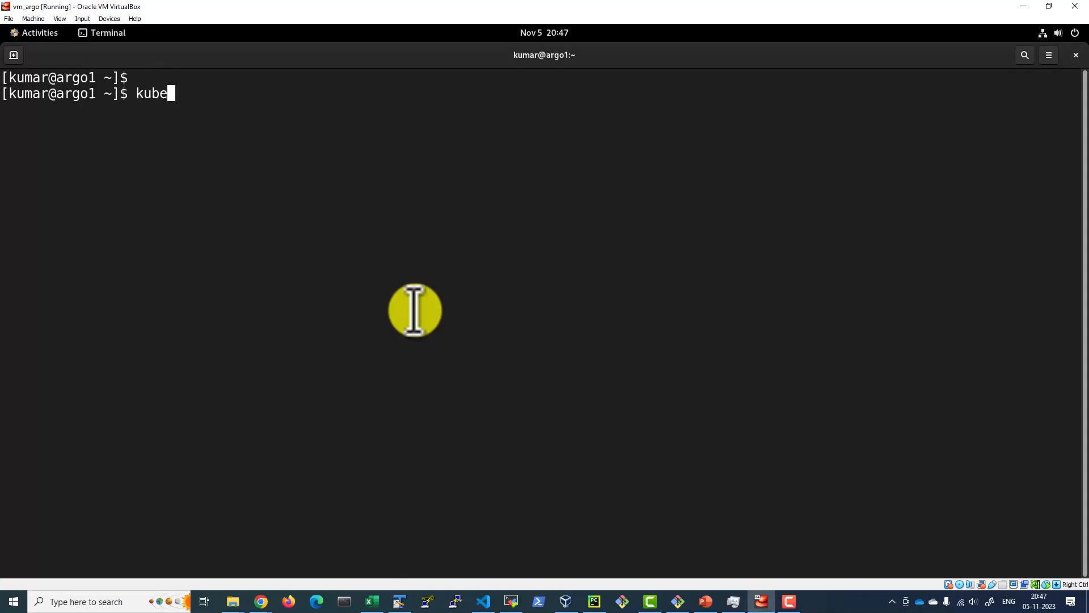
pyautogui.write('ctl get al')
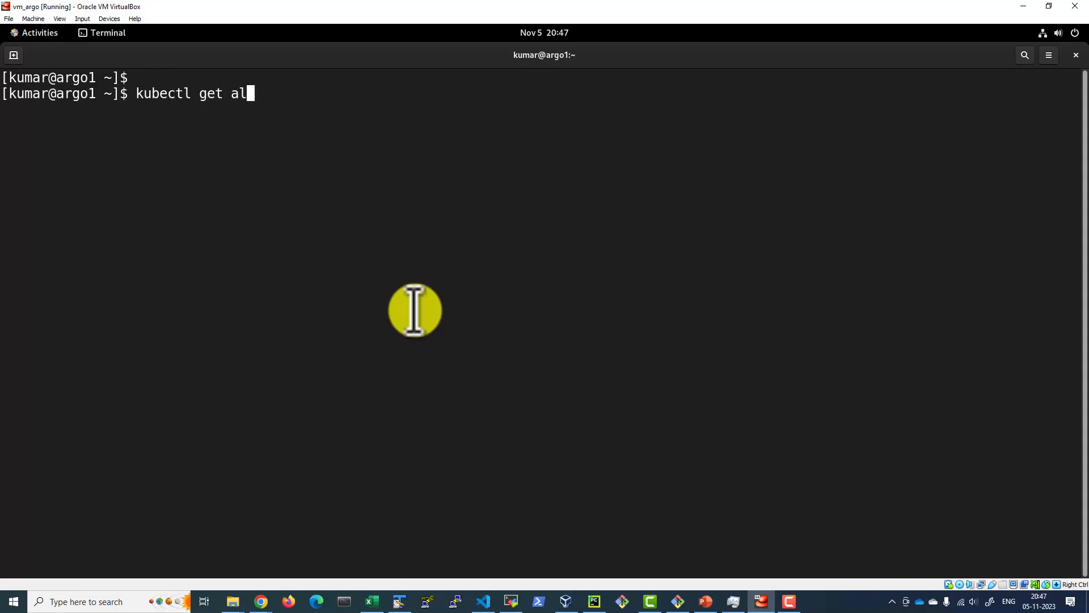
pyautogui.write('l -ar')
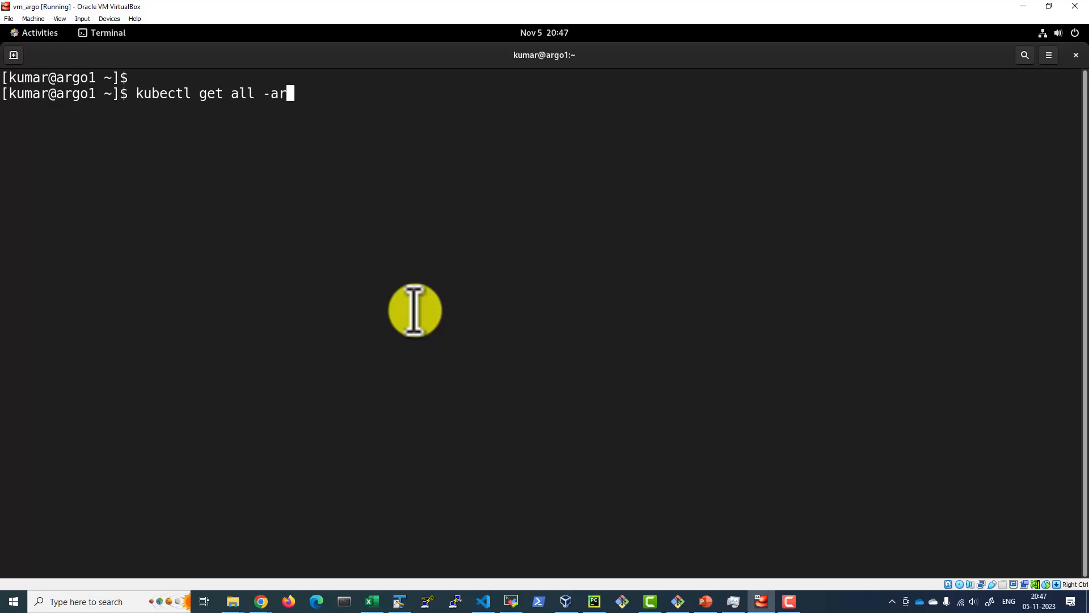
pyautogui.write('-n')
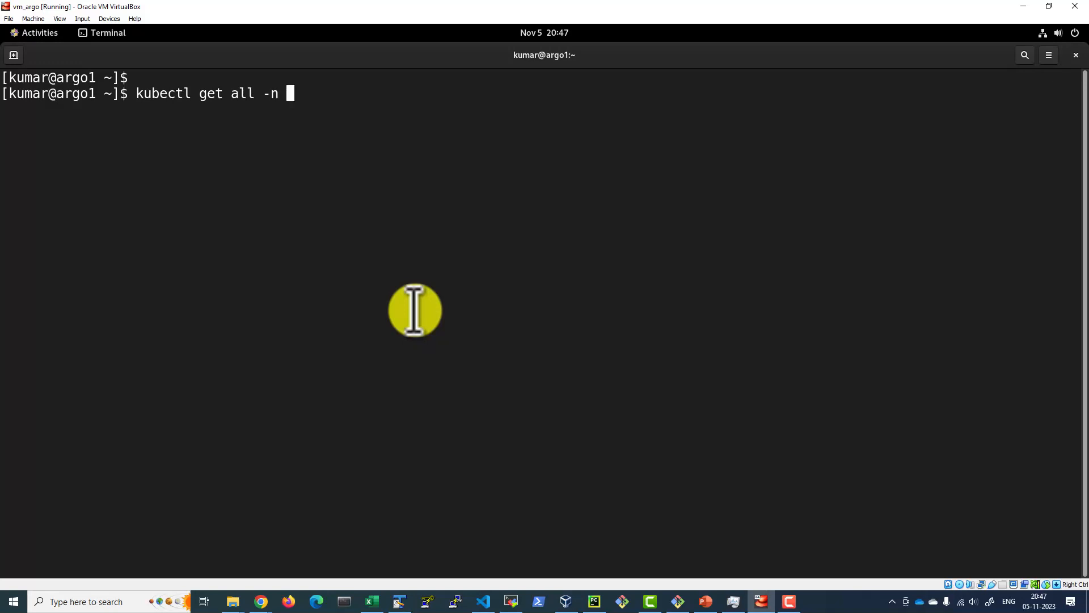
pyautogui.write('argocd')
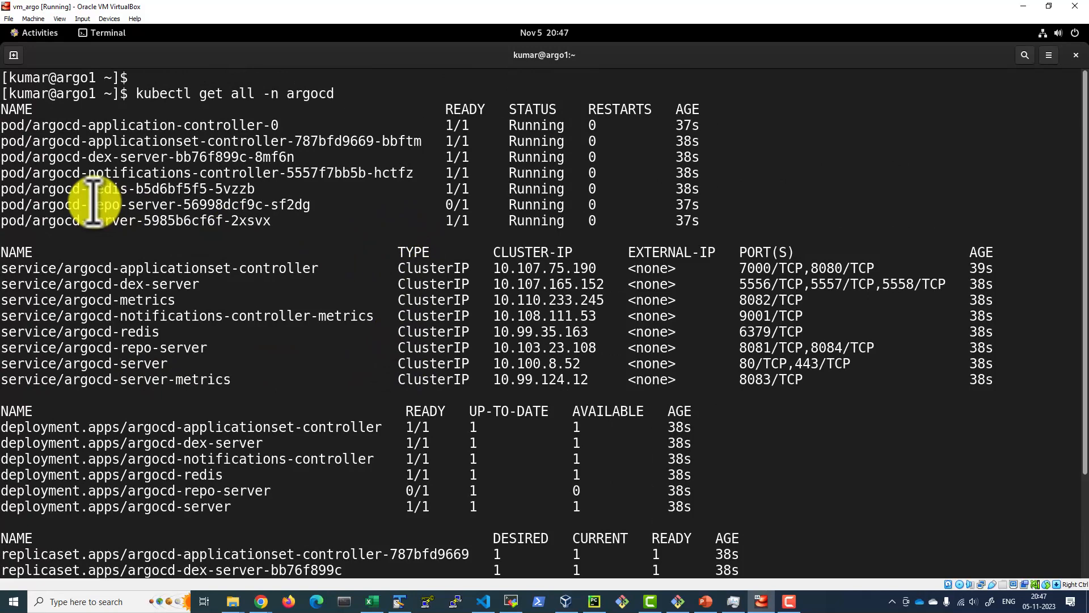
pyautogui.scroll(-3)
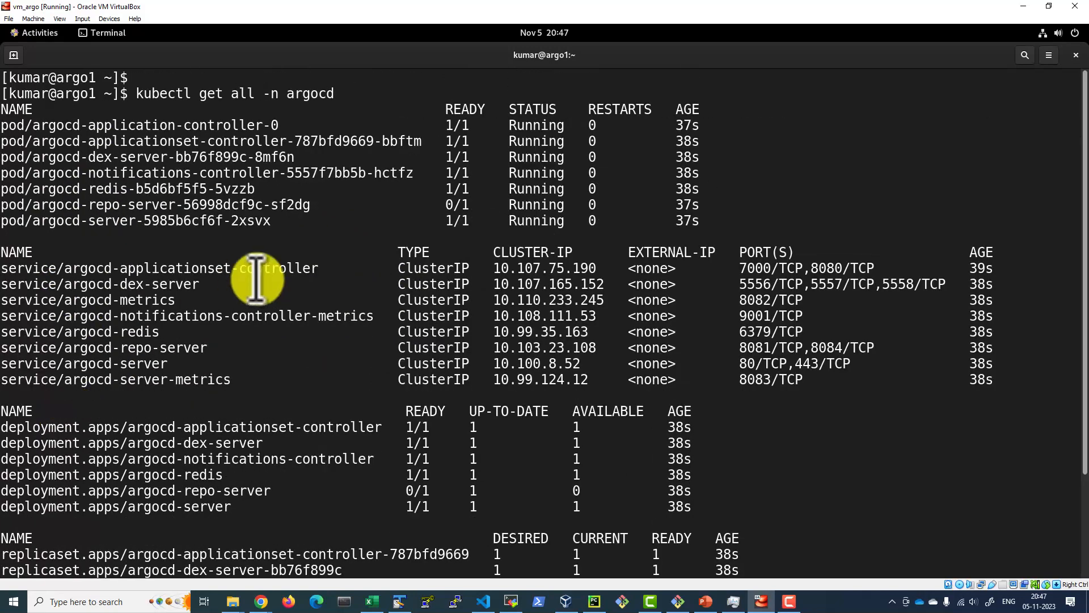
pyautogui.moveTo(38, 361)
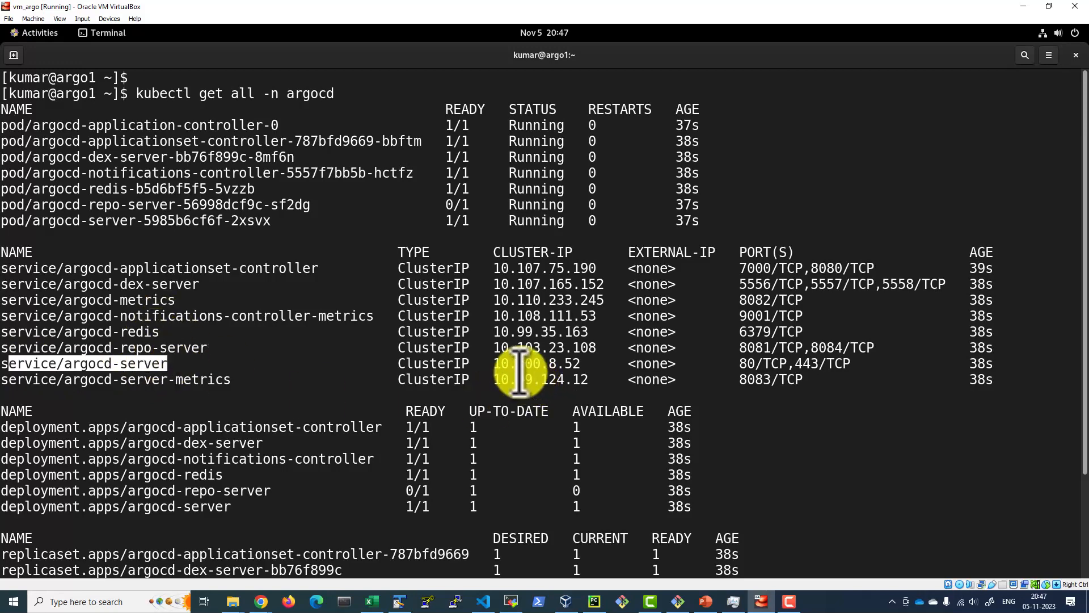
pyautogui.moveTo(707, 362)
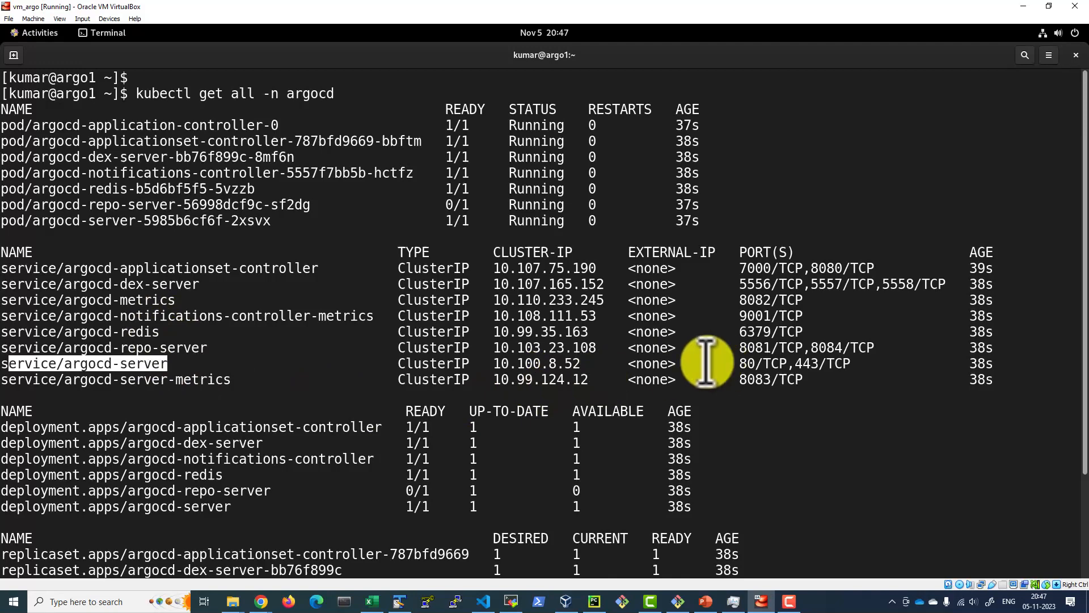
pyautogui.moveTo(59, 268)
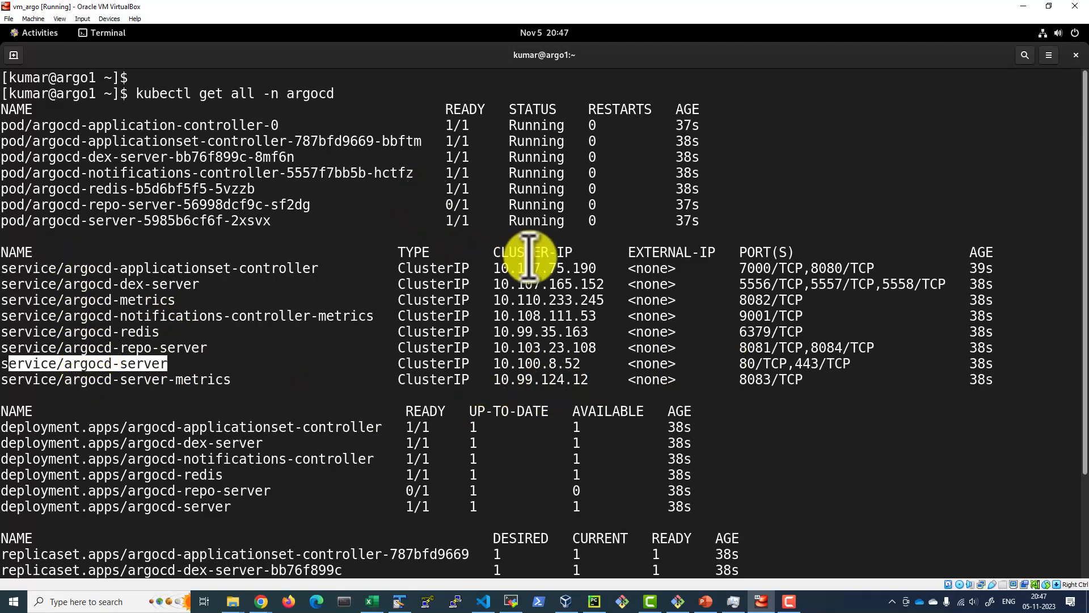
pyautogui.moveTo(653, 320)
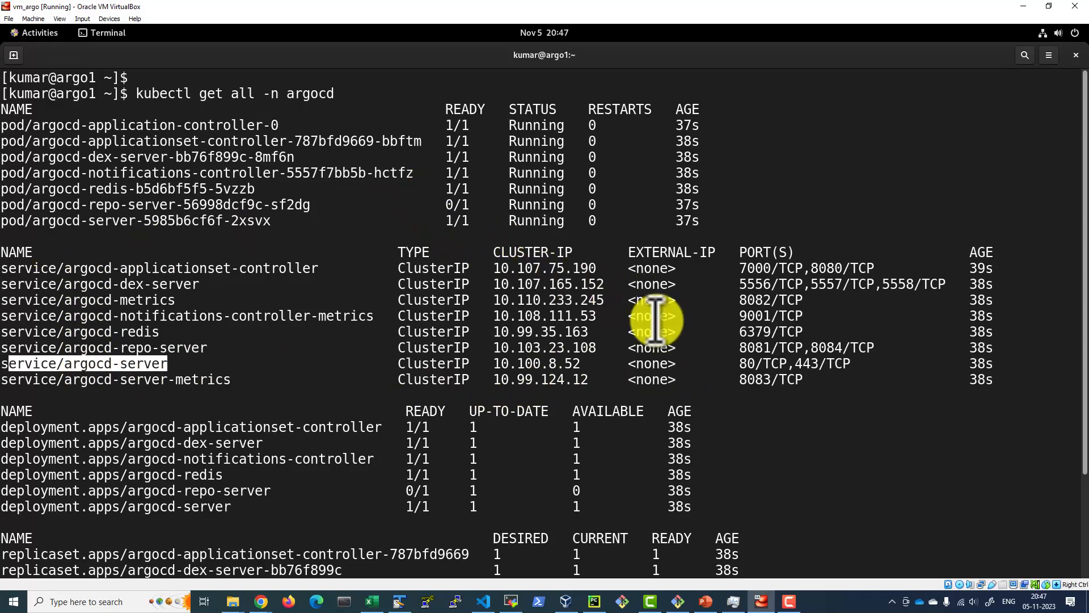
pyautogui.moveTo(202, 317)
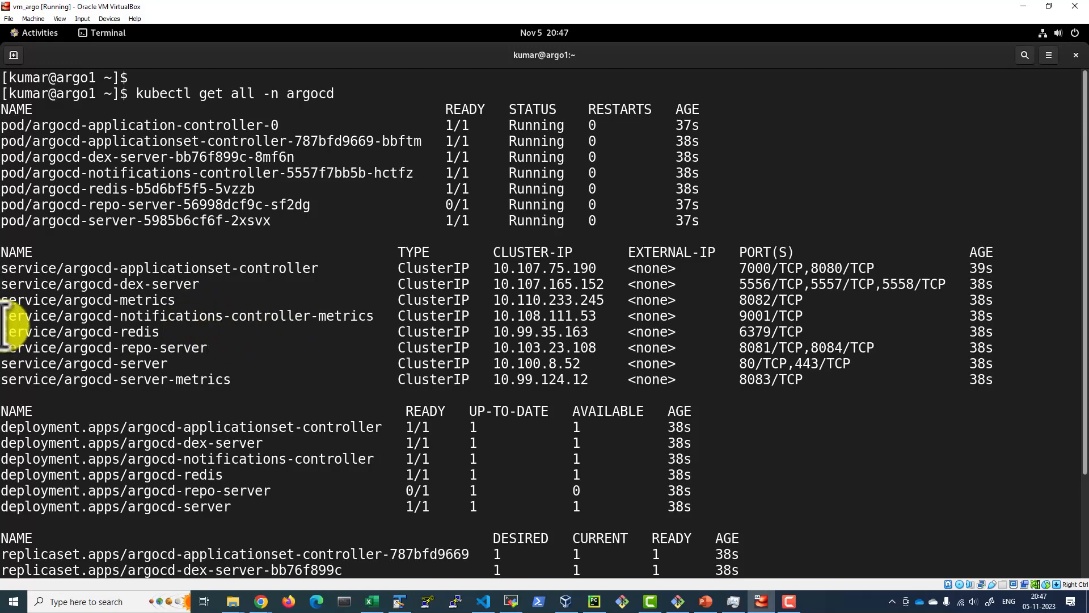
pyautogui.moveTo(128, 344)
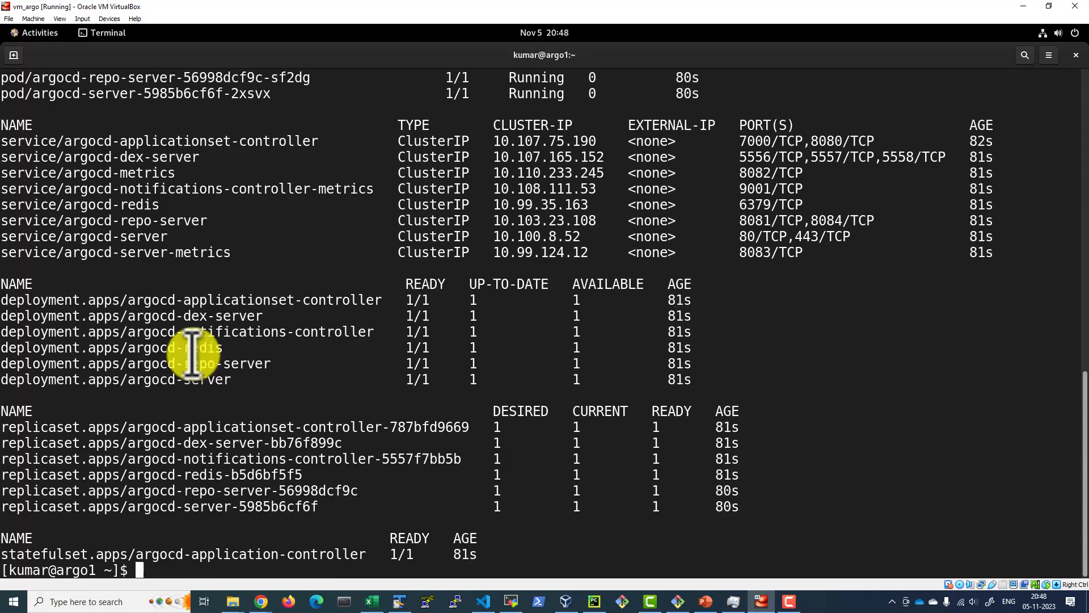
pyautogui.moveTo(39, 306)
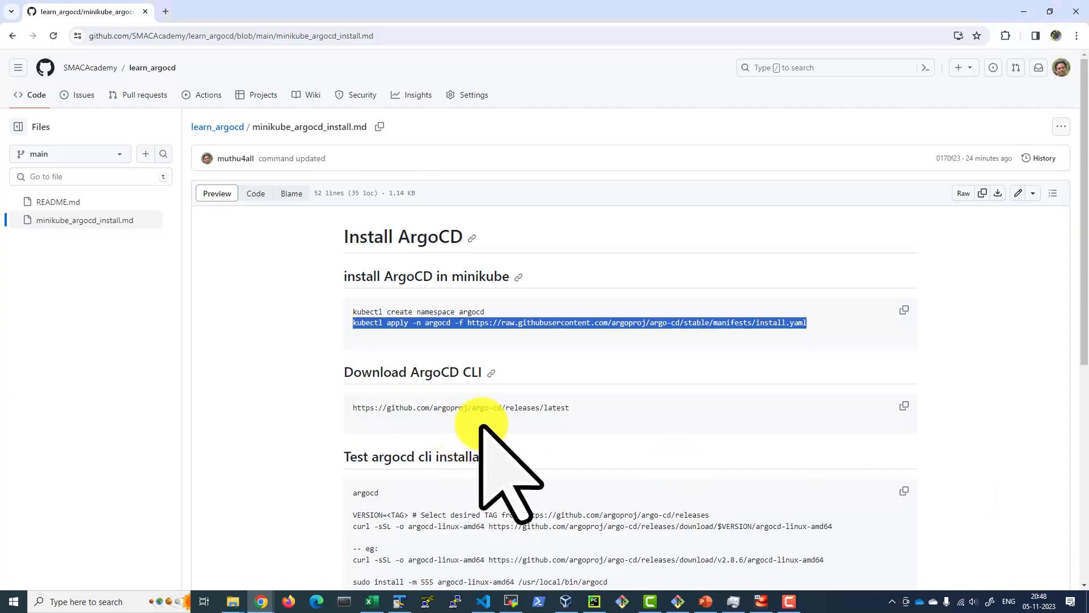
# Scroll the install notes down to the 'access ArgoCD UI' port-forward command
pyautogui.scroll(-3)
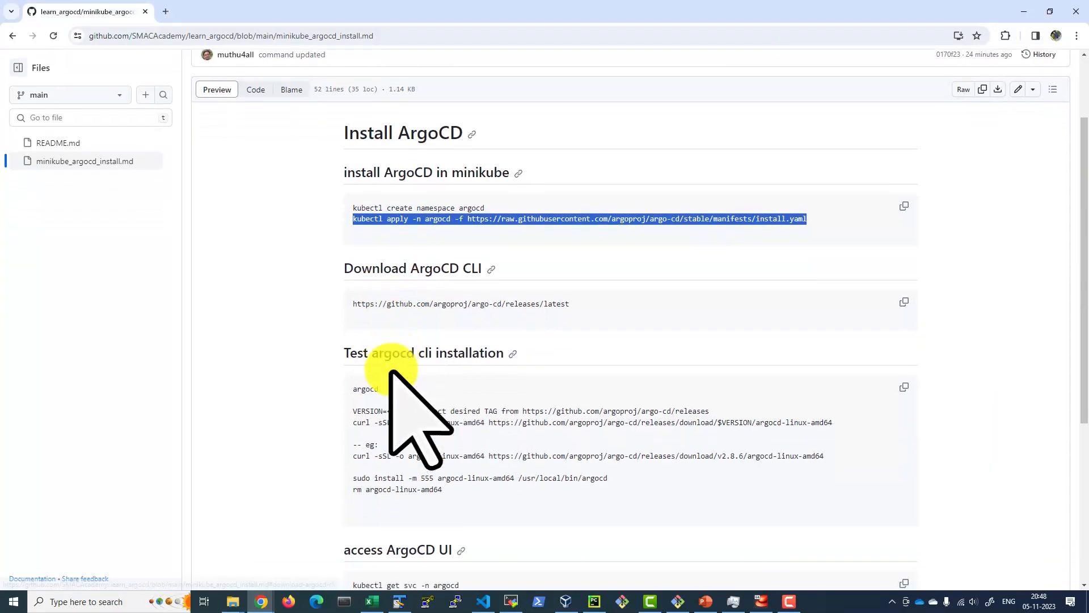
pyautogui.scroll(-3)
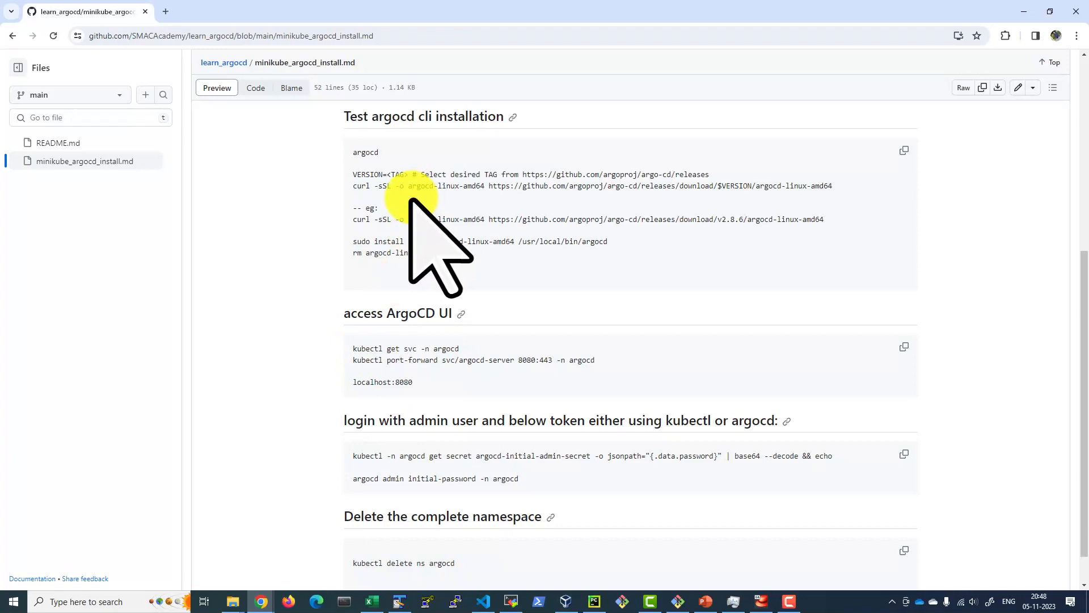
pyautogui.moveTo(407, 202)
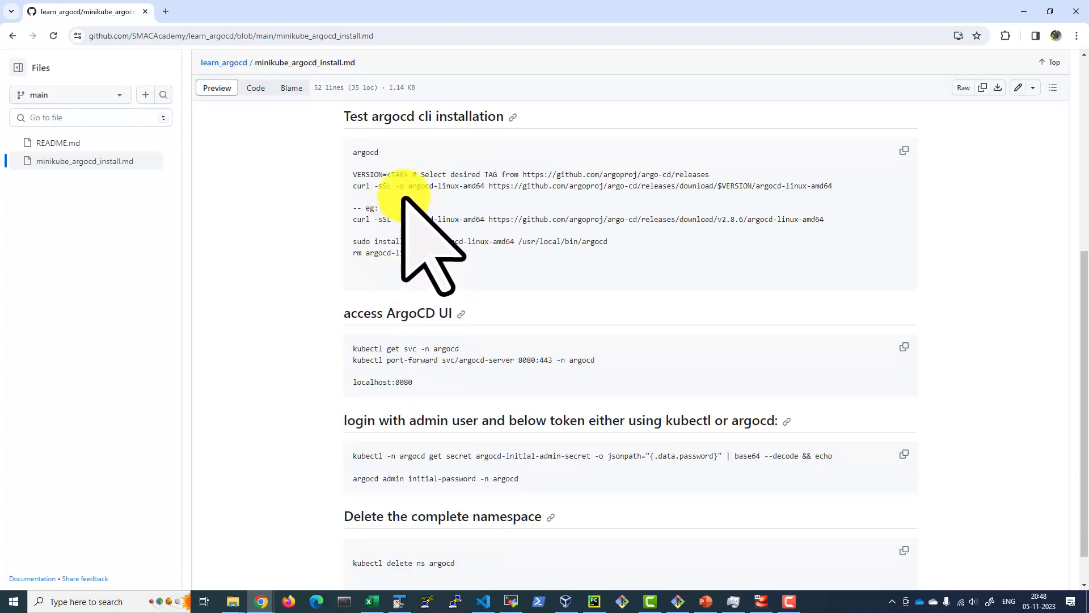
pyautogui.moveTo(373, 116)
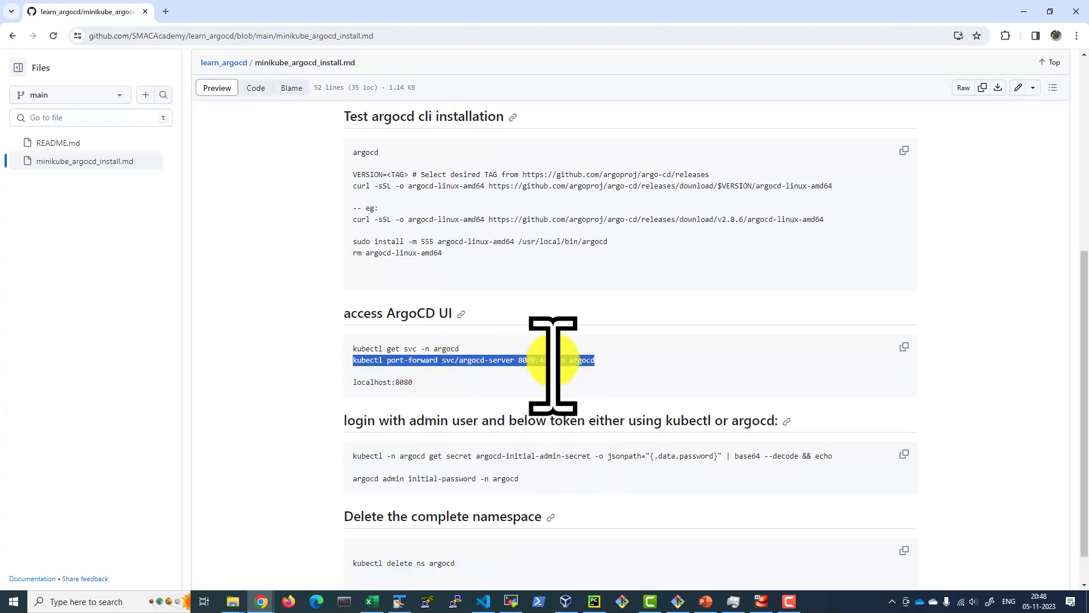
pyautogui.moveTo(511, 479)
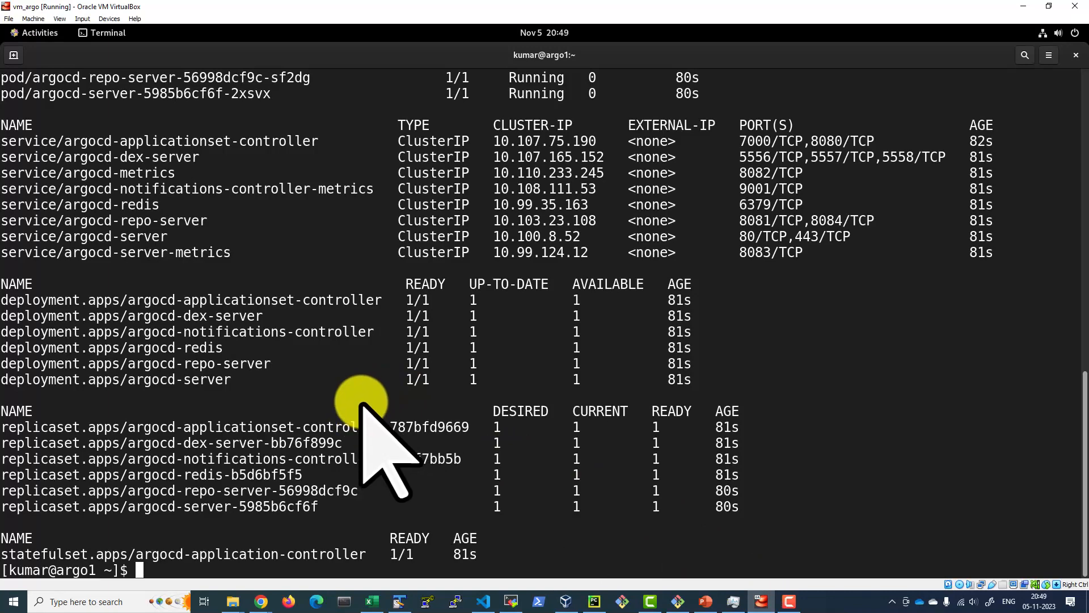
# Clear the terminal and run 'kubectl port-forward svc/argocd-server 8080:443 -n argocd'
pyautogui.write('cclear')
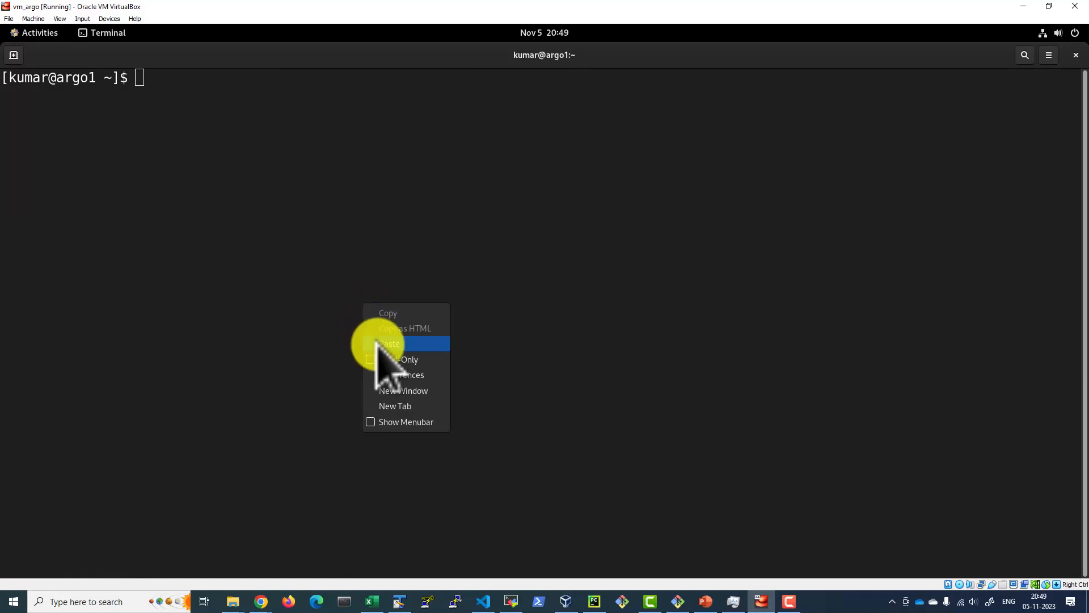
pyautogui.click(389, 343)
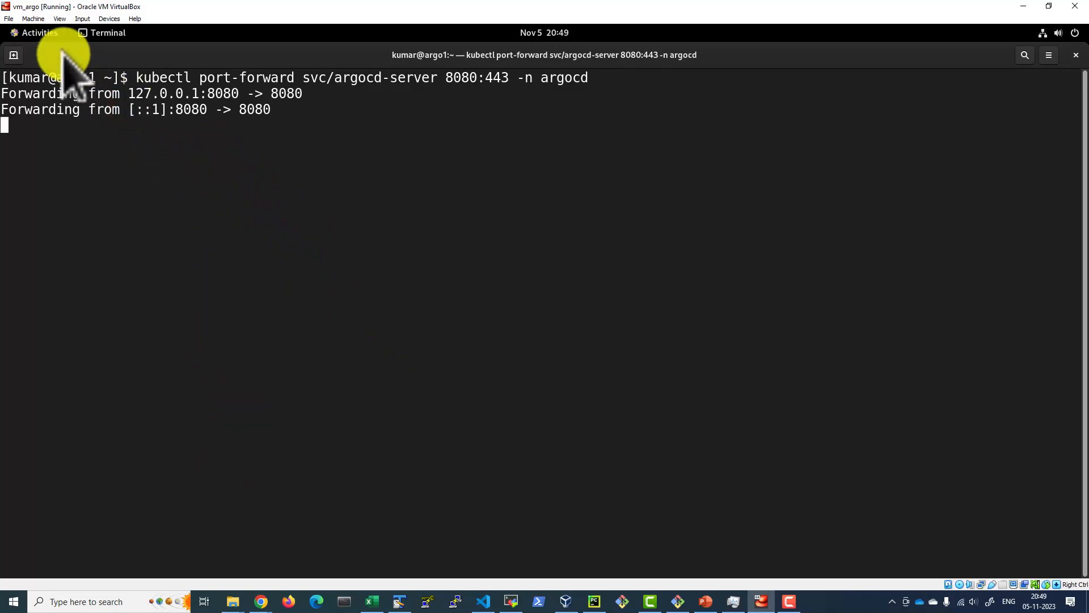
# Launch Firefox inside the VM from the Activities overview
pyautogui.click(39, 33)
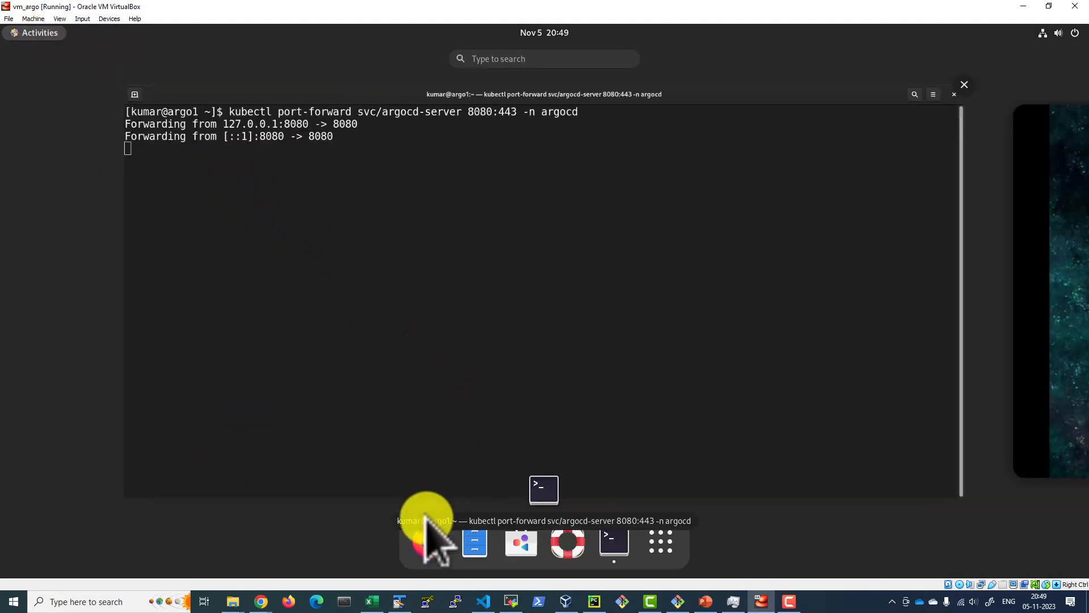
pyautogui.click(425, 521)
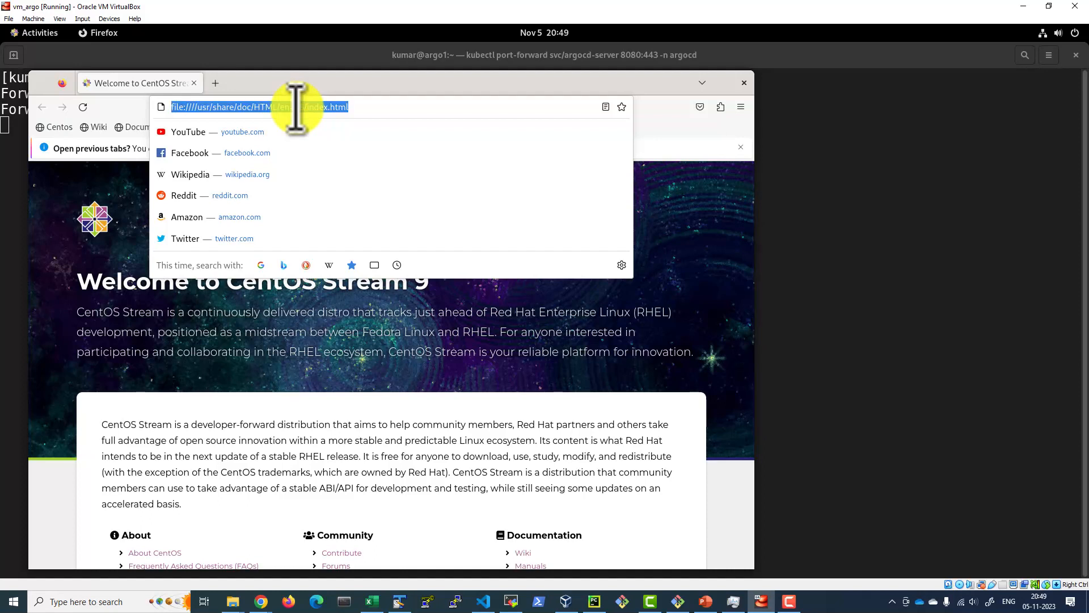
# Navigate Firefox to localhost:8080, re-entering the address after the first attempt
pyautogui.write('localhost')
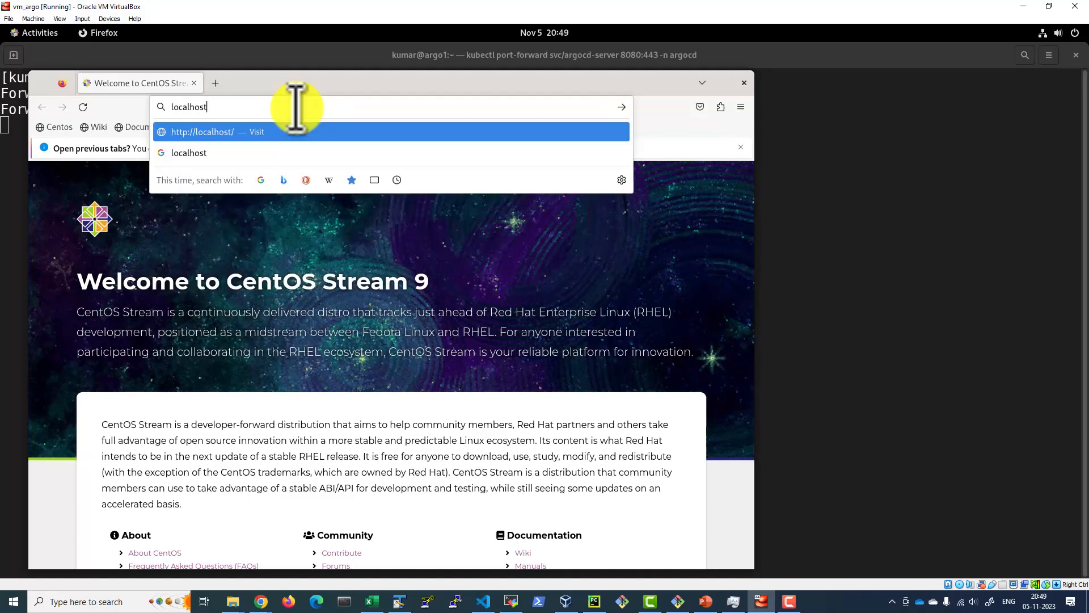
pyautogui.write(':808000')
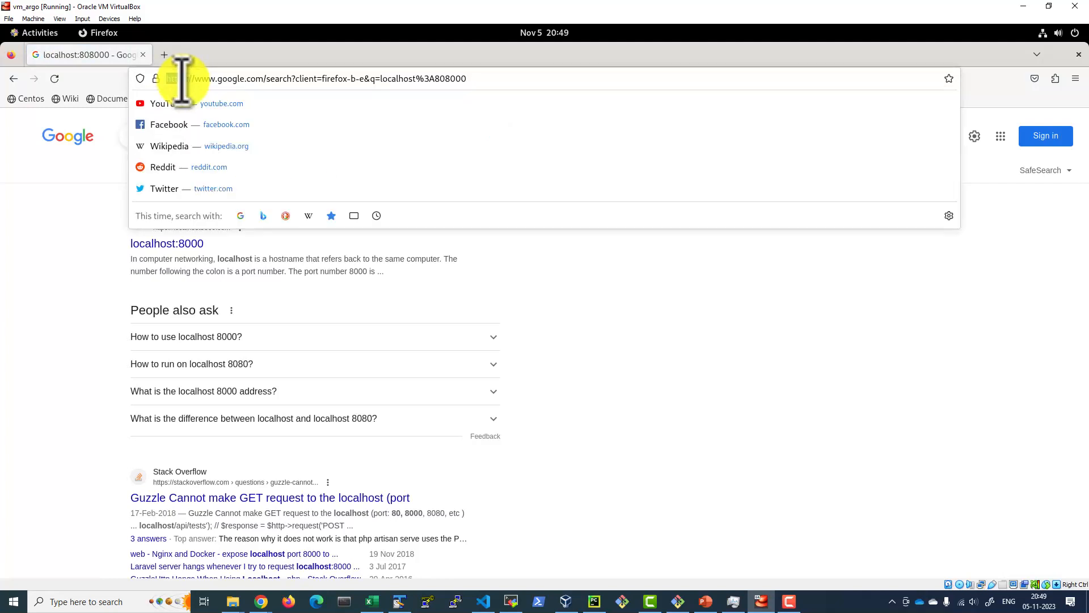
pyautogui.write('localho')
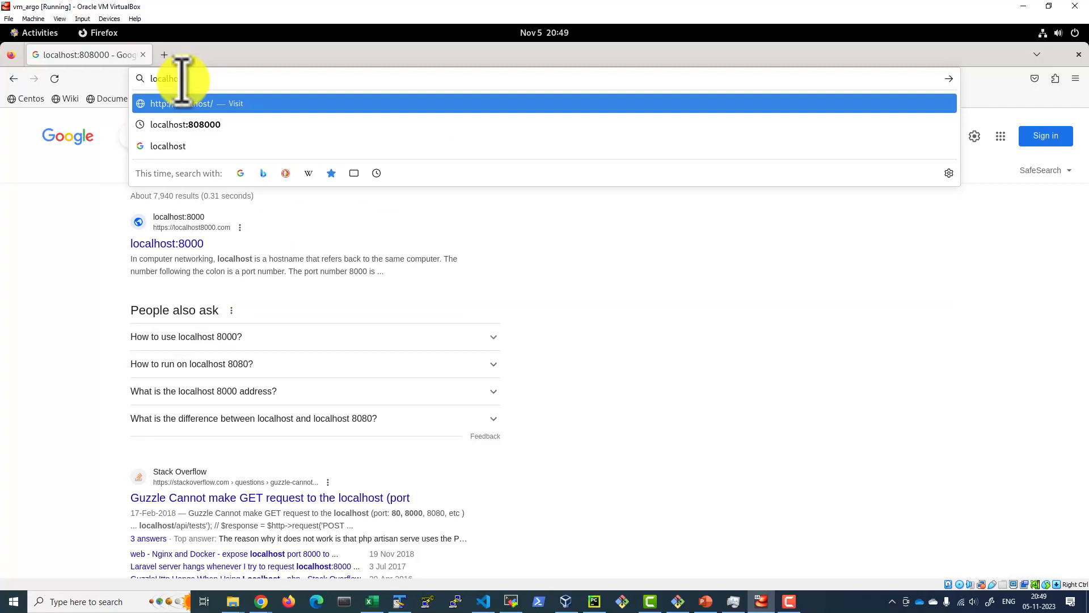
pyautogui.write(':8080')
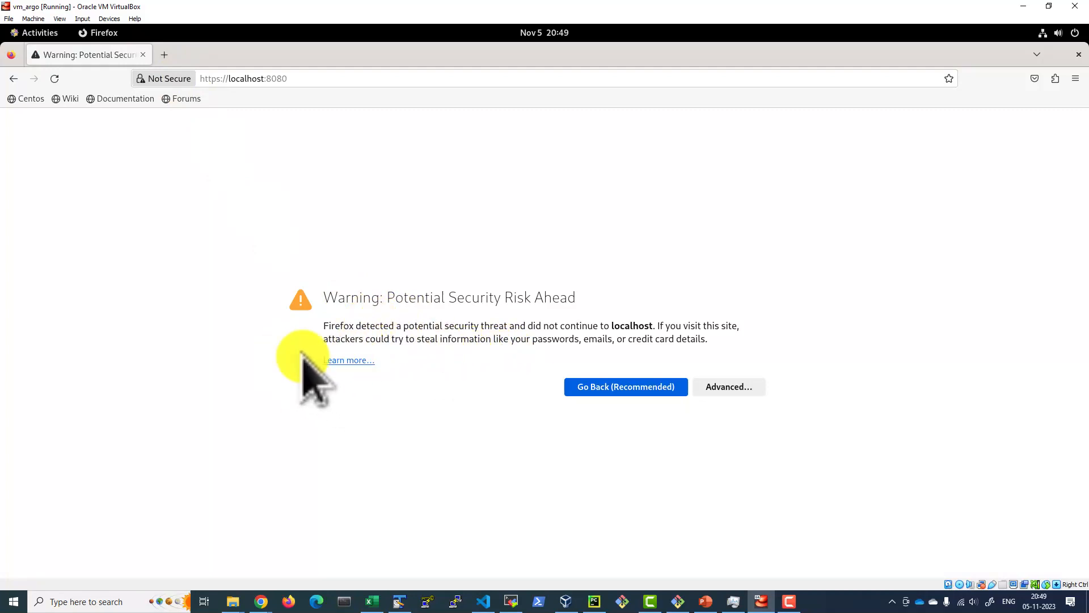
# Accept the self-signed certificate risk via Advanced and continue to the Argo CD login page
pyautogui.click(728, 386)
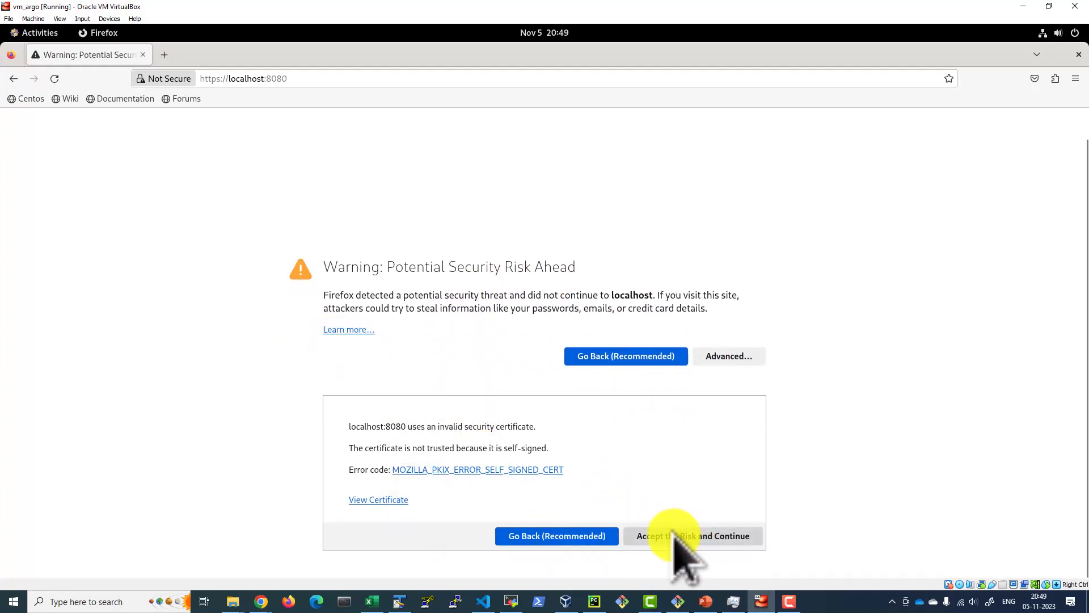
pyautogui.click(694, 535)
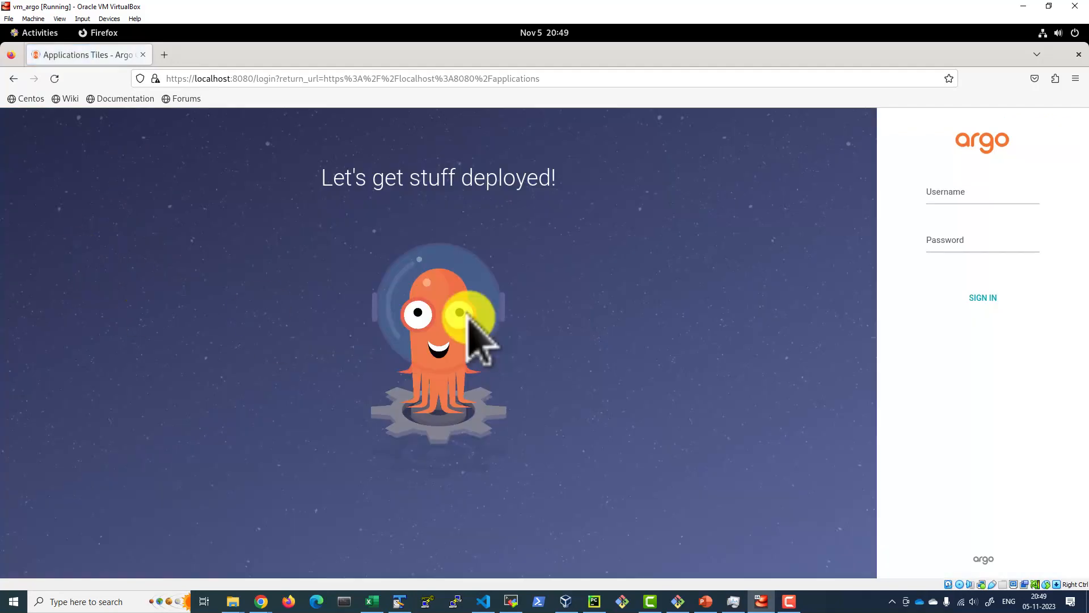
# Enter admin as the Argo CD login username
pyautogui.click(981, 194)
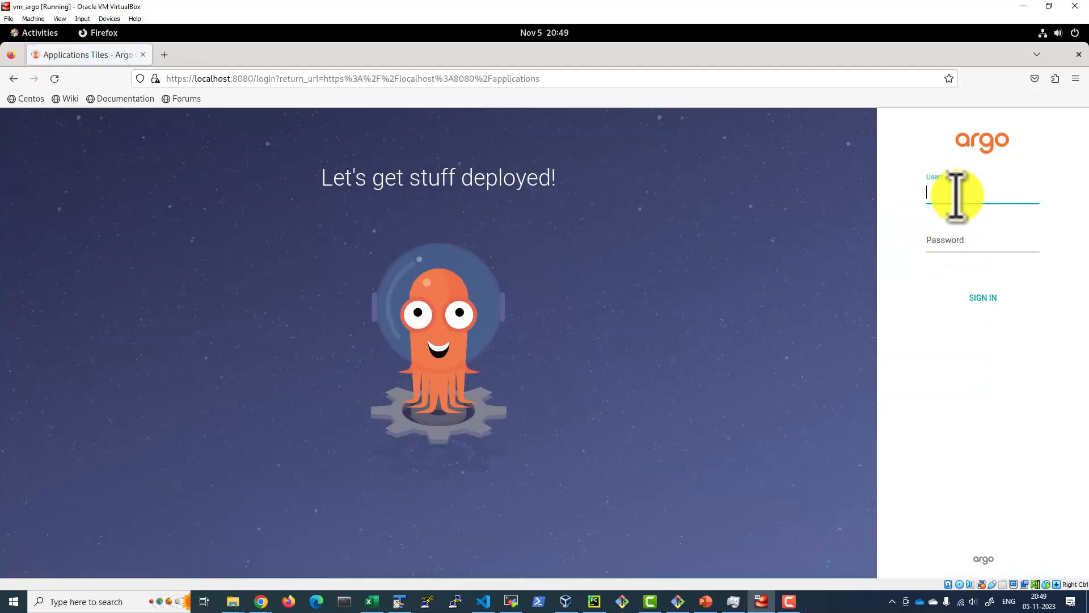
pyautogui.write('a')
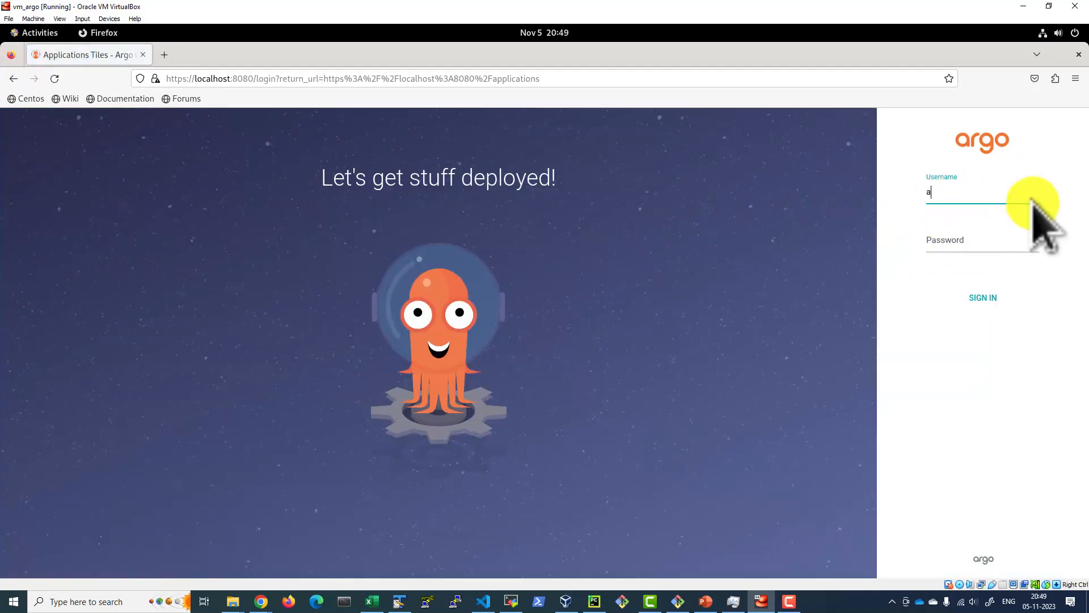
pyautogui.write('dmin')
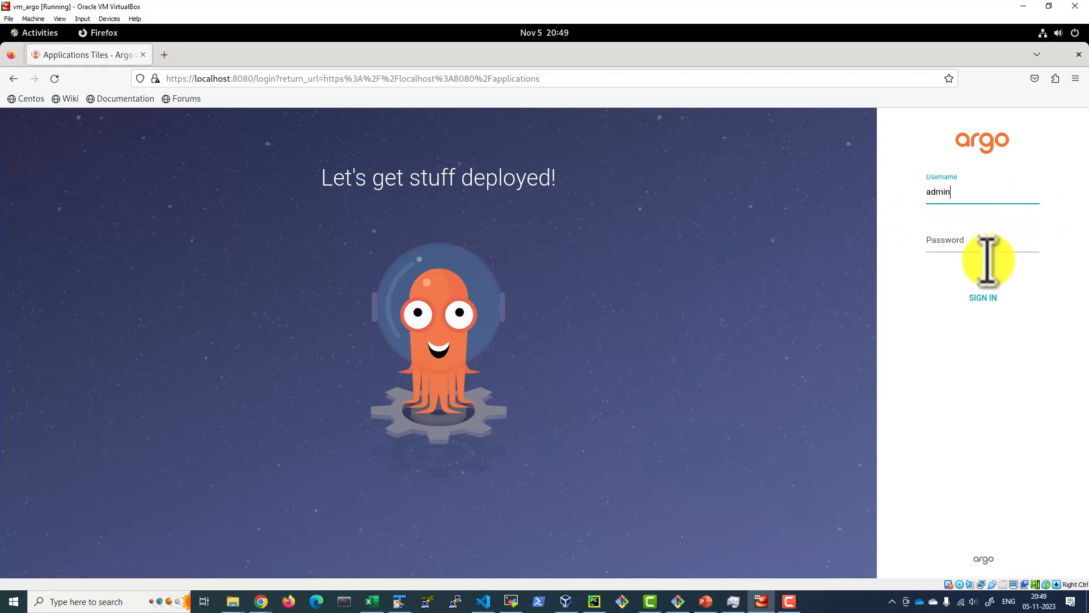
pyautogui.moveTo(685, 549)
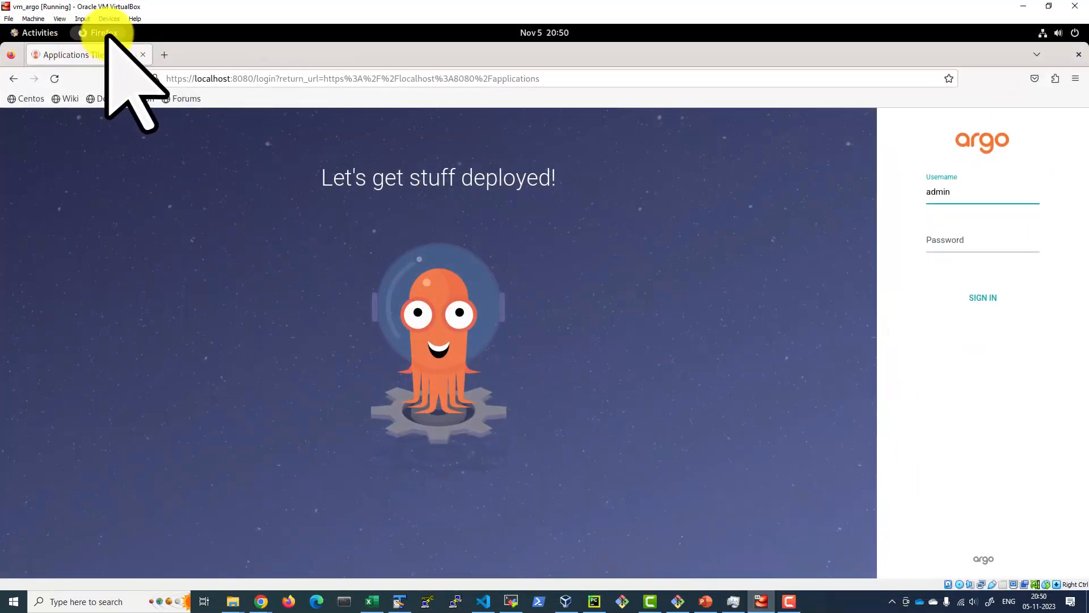
# Launch a new Terminal window from the VM's Activities dock
pyautogui.click(38, 33)
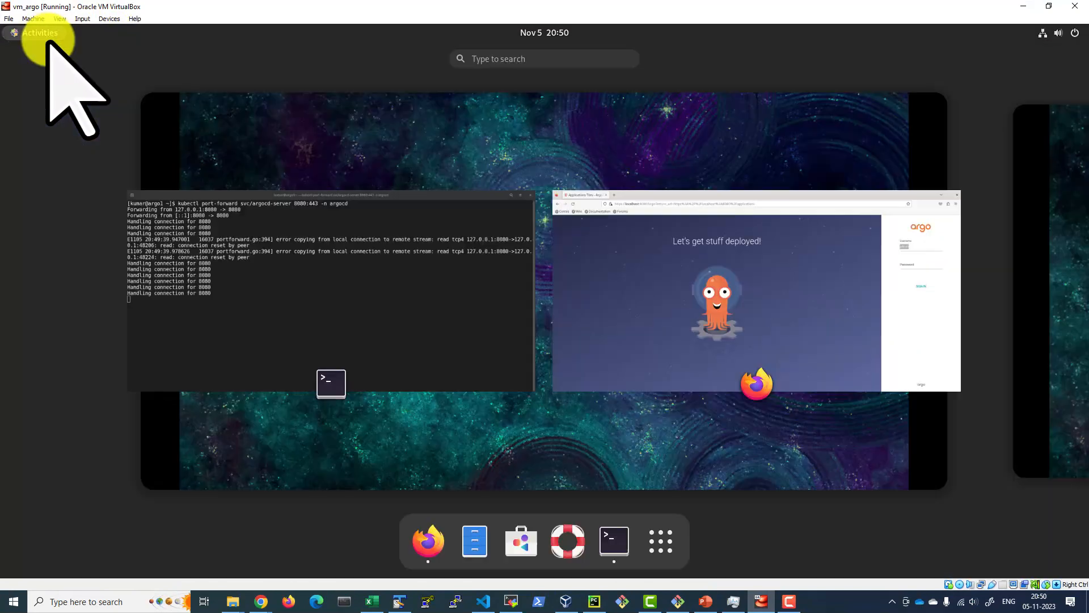
pyautogui.moveTo(613, 540)
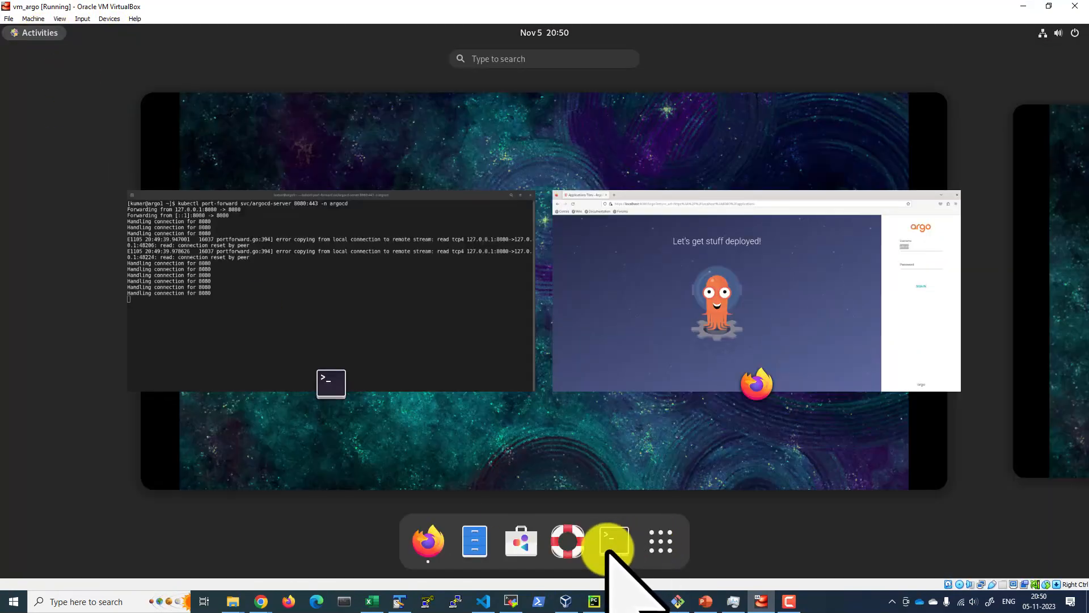
pyautogui.rightClick(612, 540)
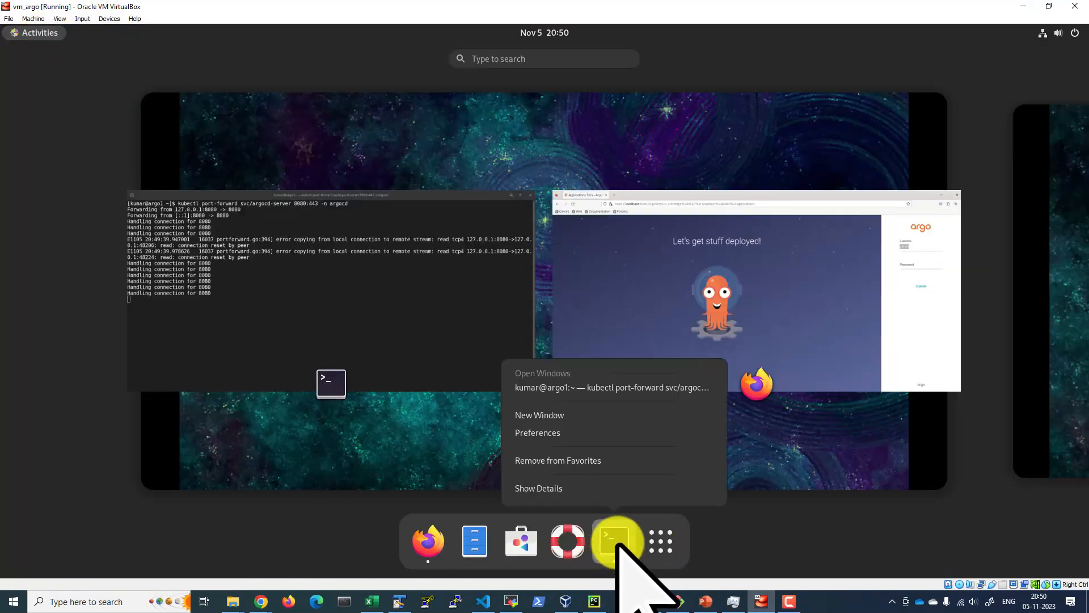
pyautogui.click(539, 416)
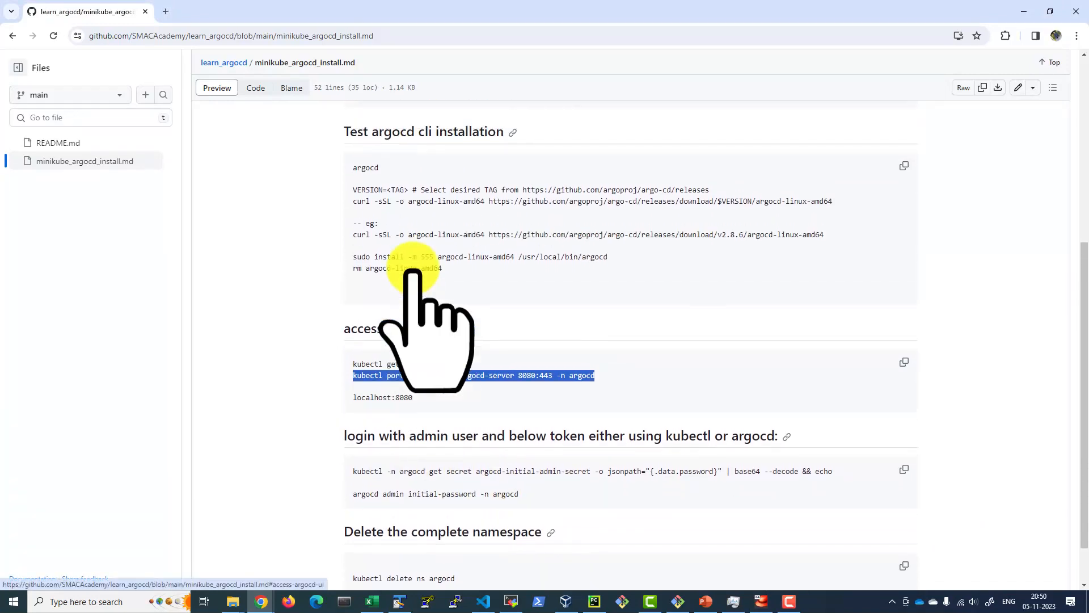
# Scroll the README down to the kubectl get secret argocd-initial-admin-secret command
pyautogui.scroll(-3)
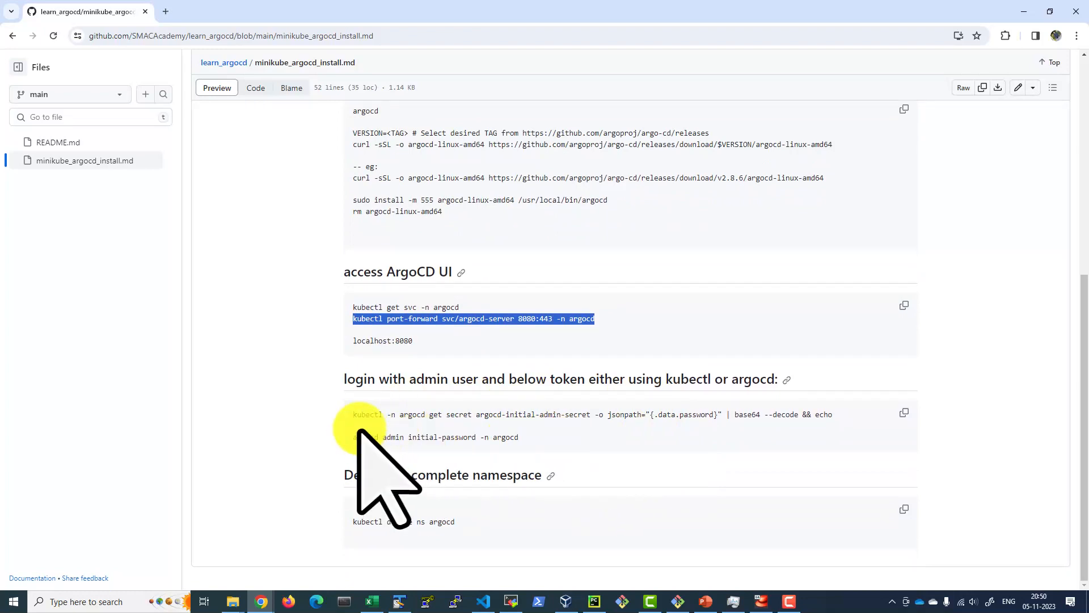
pyautogui.moveTo(487, 452)
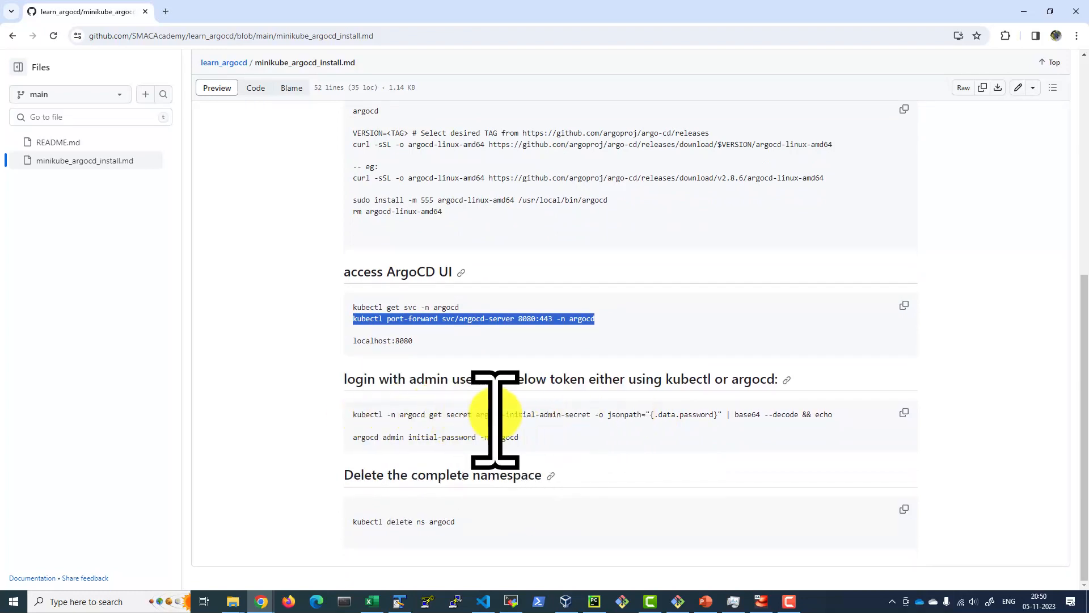
pyautogui.moveTo(593, 417)
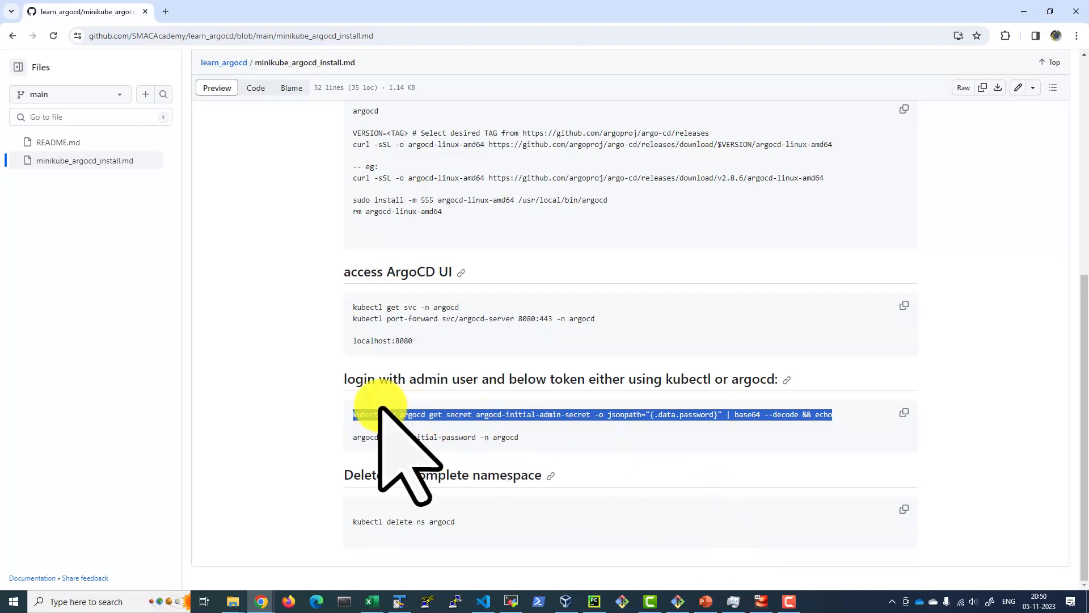
pyautogui.moveTo(754, 602)
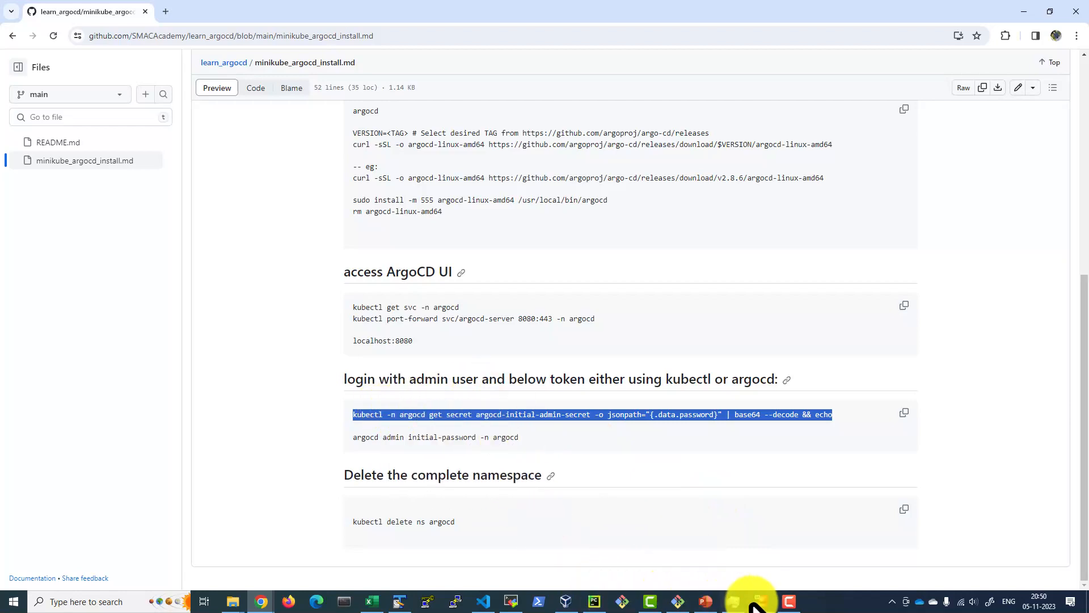
# Paste and run the command that decodes the argocd-initial-admin-secret password
pyautogui.rightClick(261, 327)
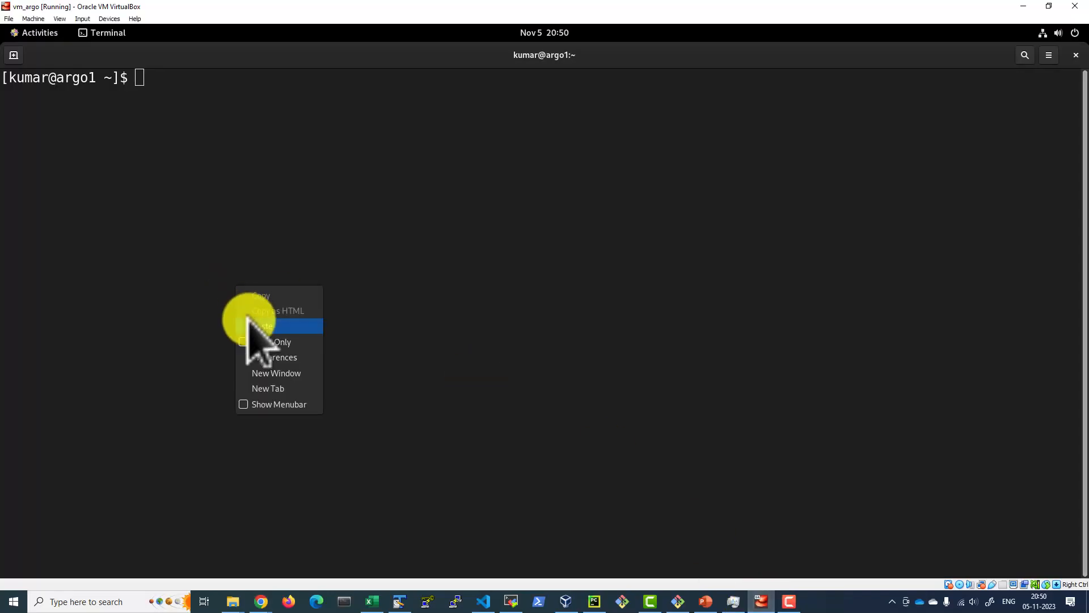
pyautogui.click(264, 325)
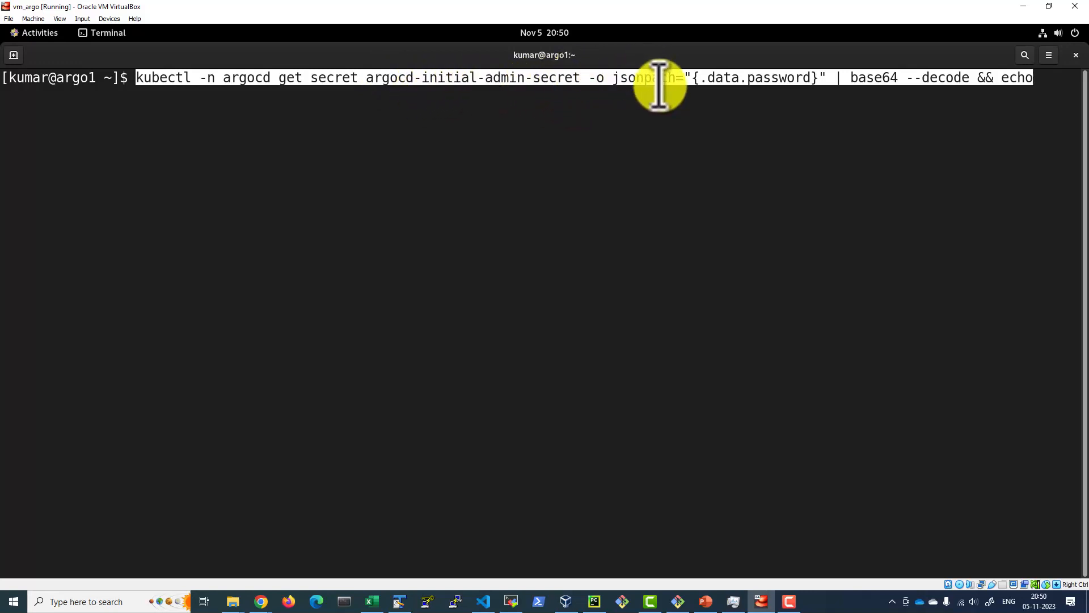
# Select the decoded admin password and copy it for the login
pyautogui.moveTo(661, 77); pyautogui.dragTo(726, 77)
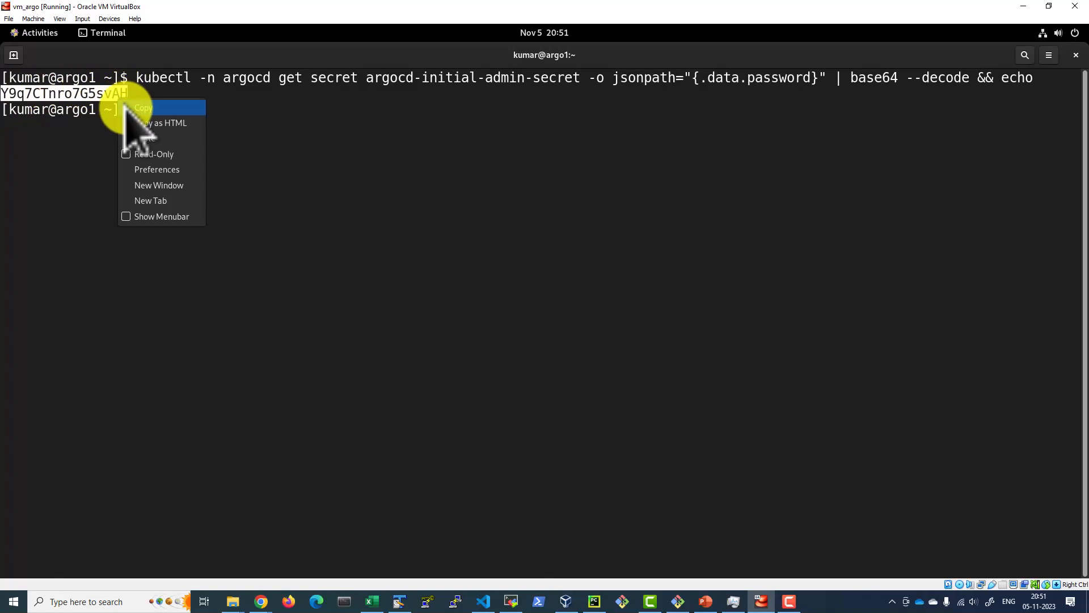
pyautogui.click(38, 33)
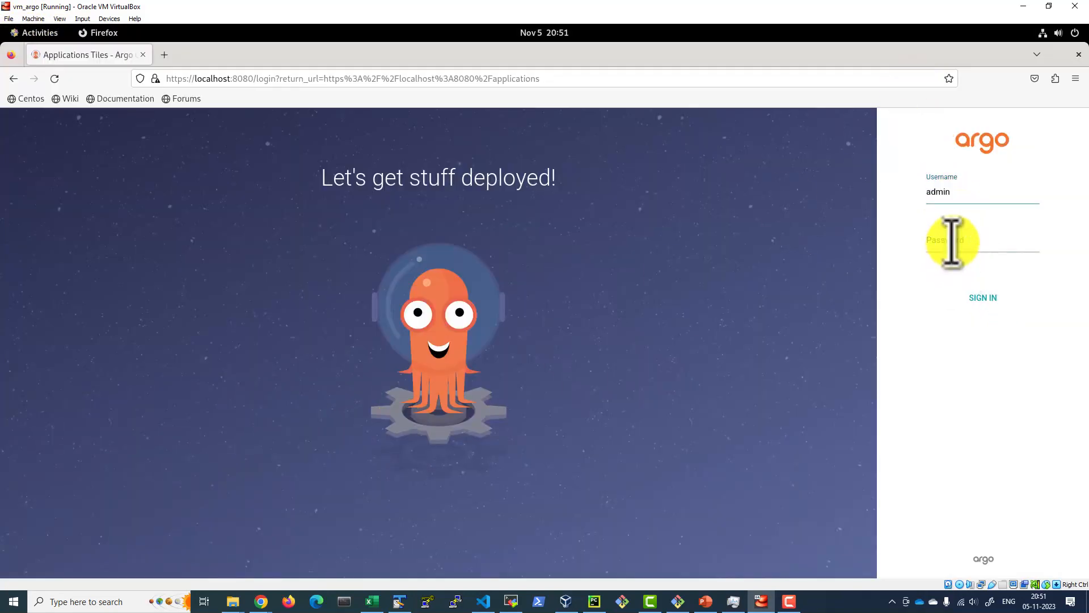
# Paste the password, sign in as admin and decline Firefox's save-login prompt
pyautogui.click(982, 298)
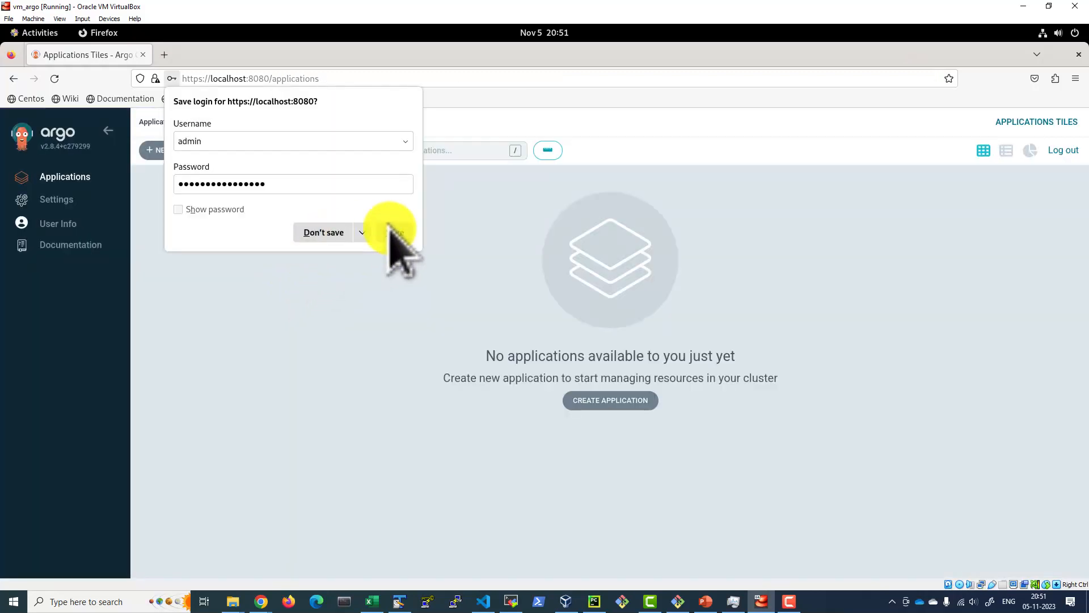
pyautogui.click(389, 232)
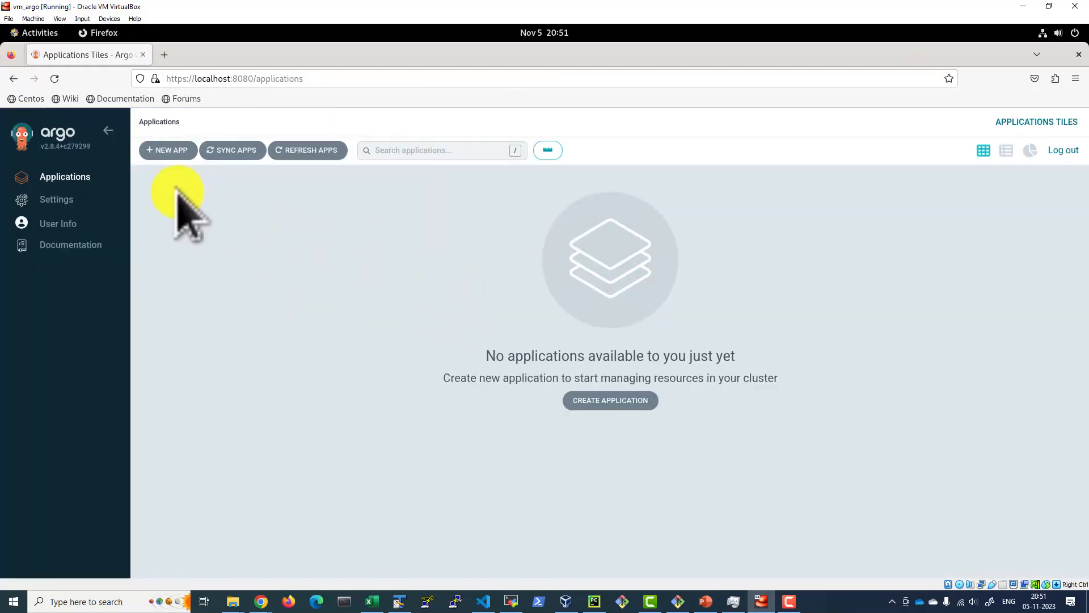